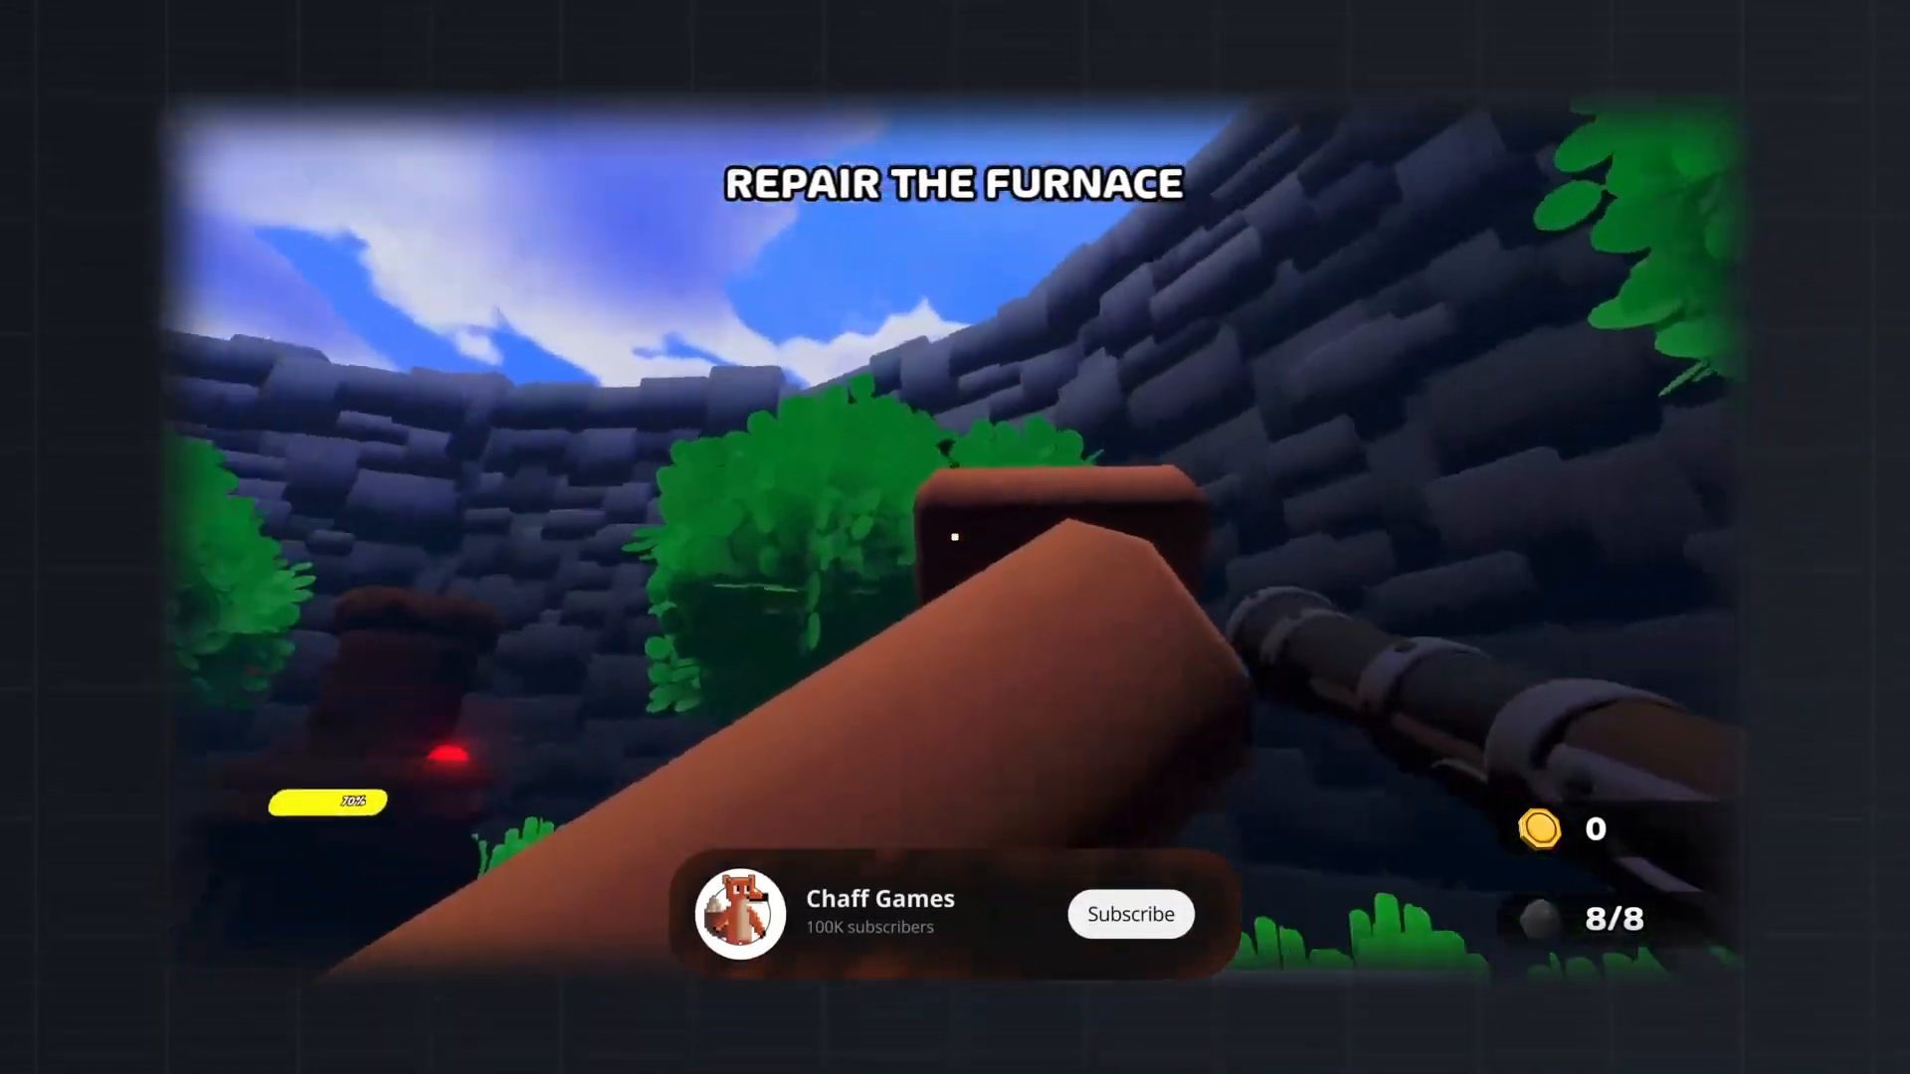
Select the Rifle node under Head > Sway > Idle in the player scene.
click(1133, 914)
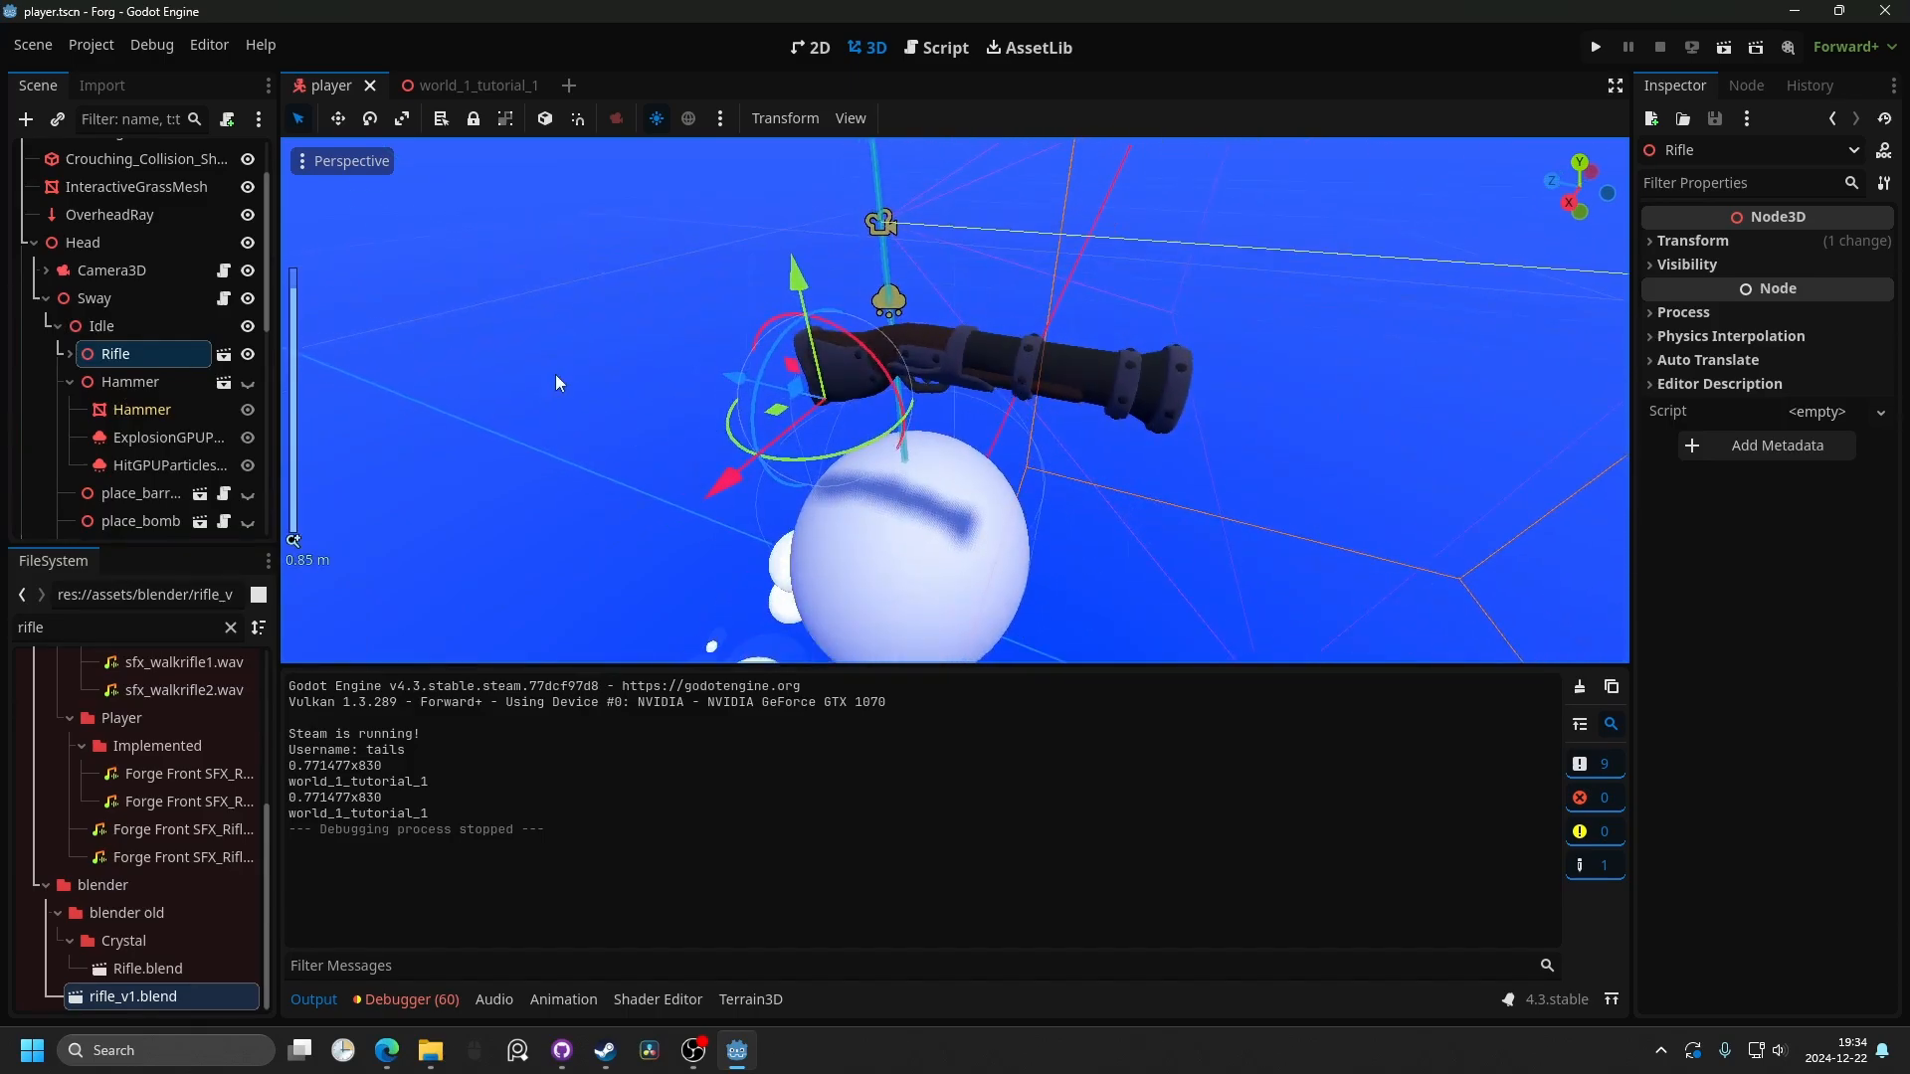
Enable Editable Children on the Rifle instance and select its inner Rifle MeshInstance3D.
right_click(116, 354)
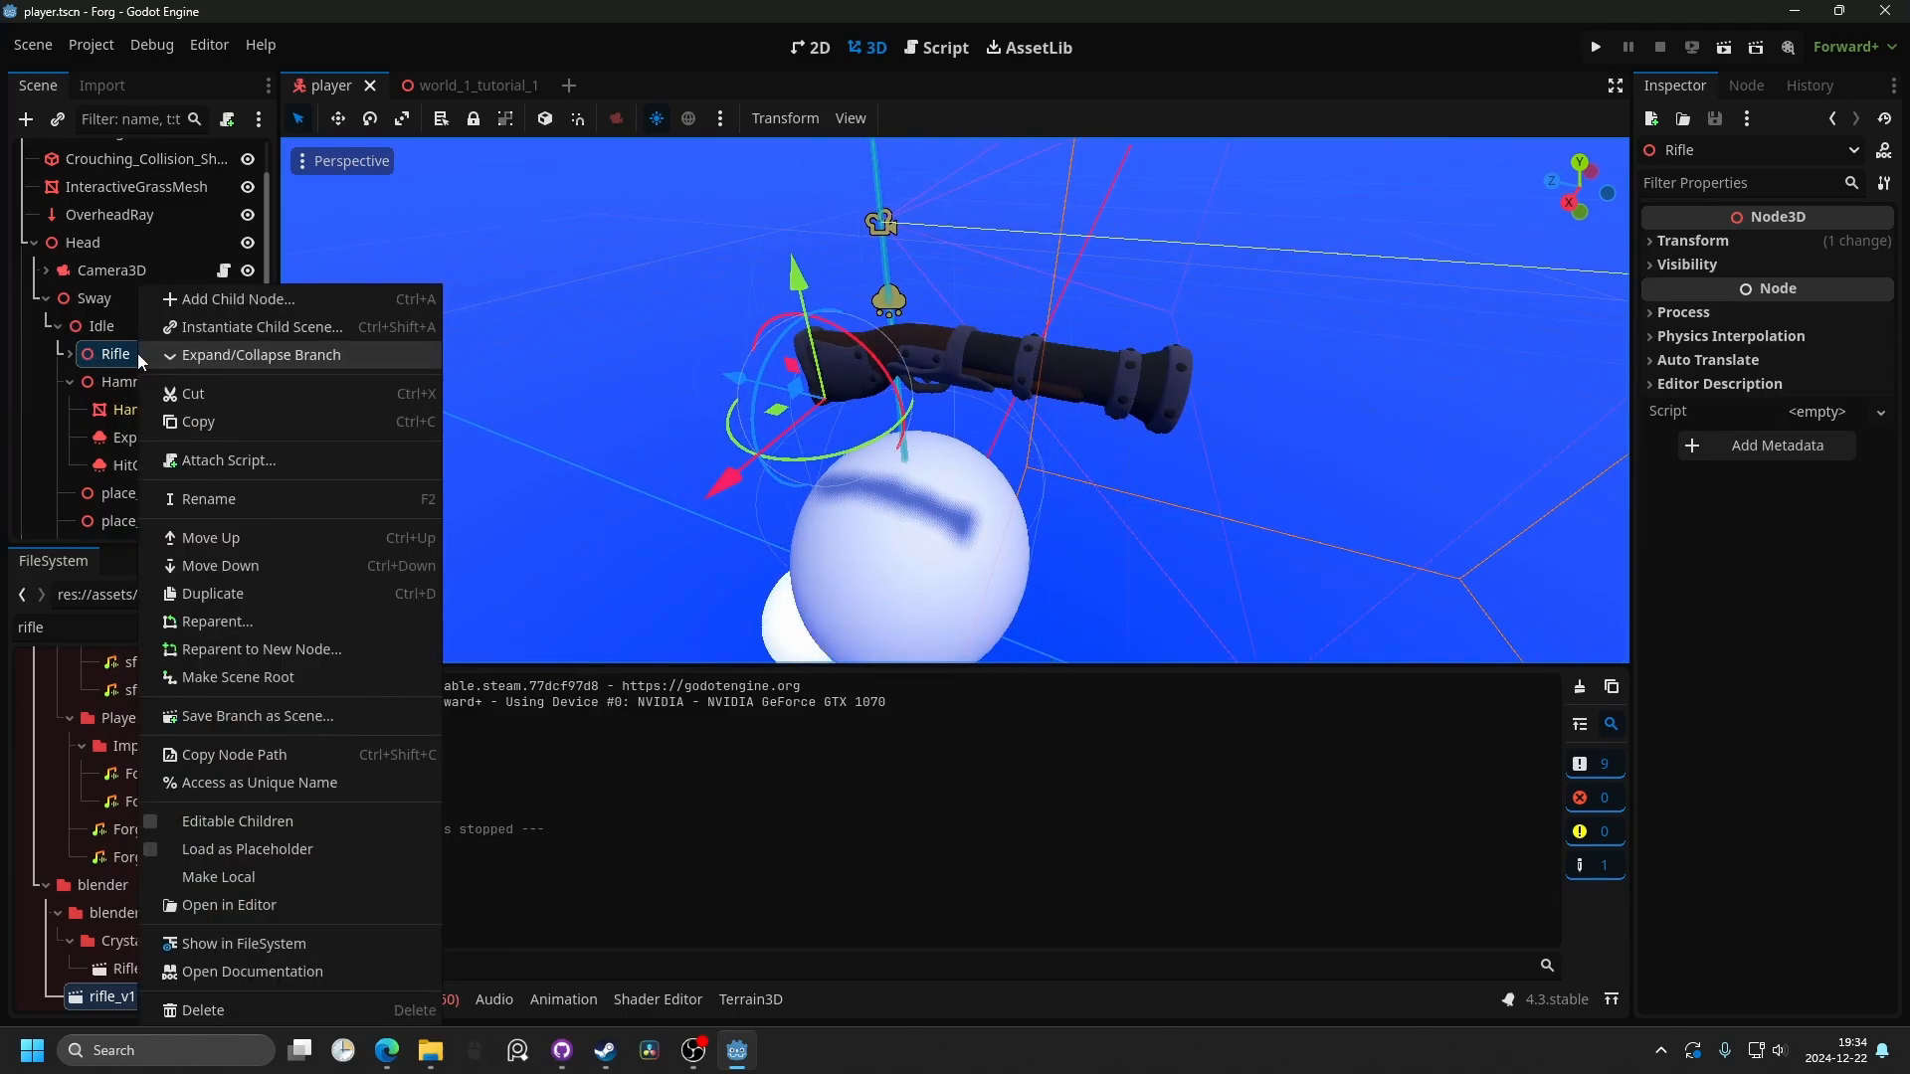
mouse_move(305, 833)
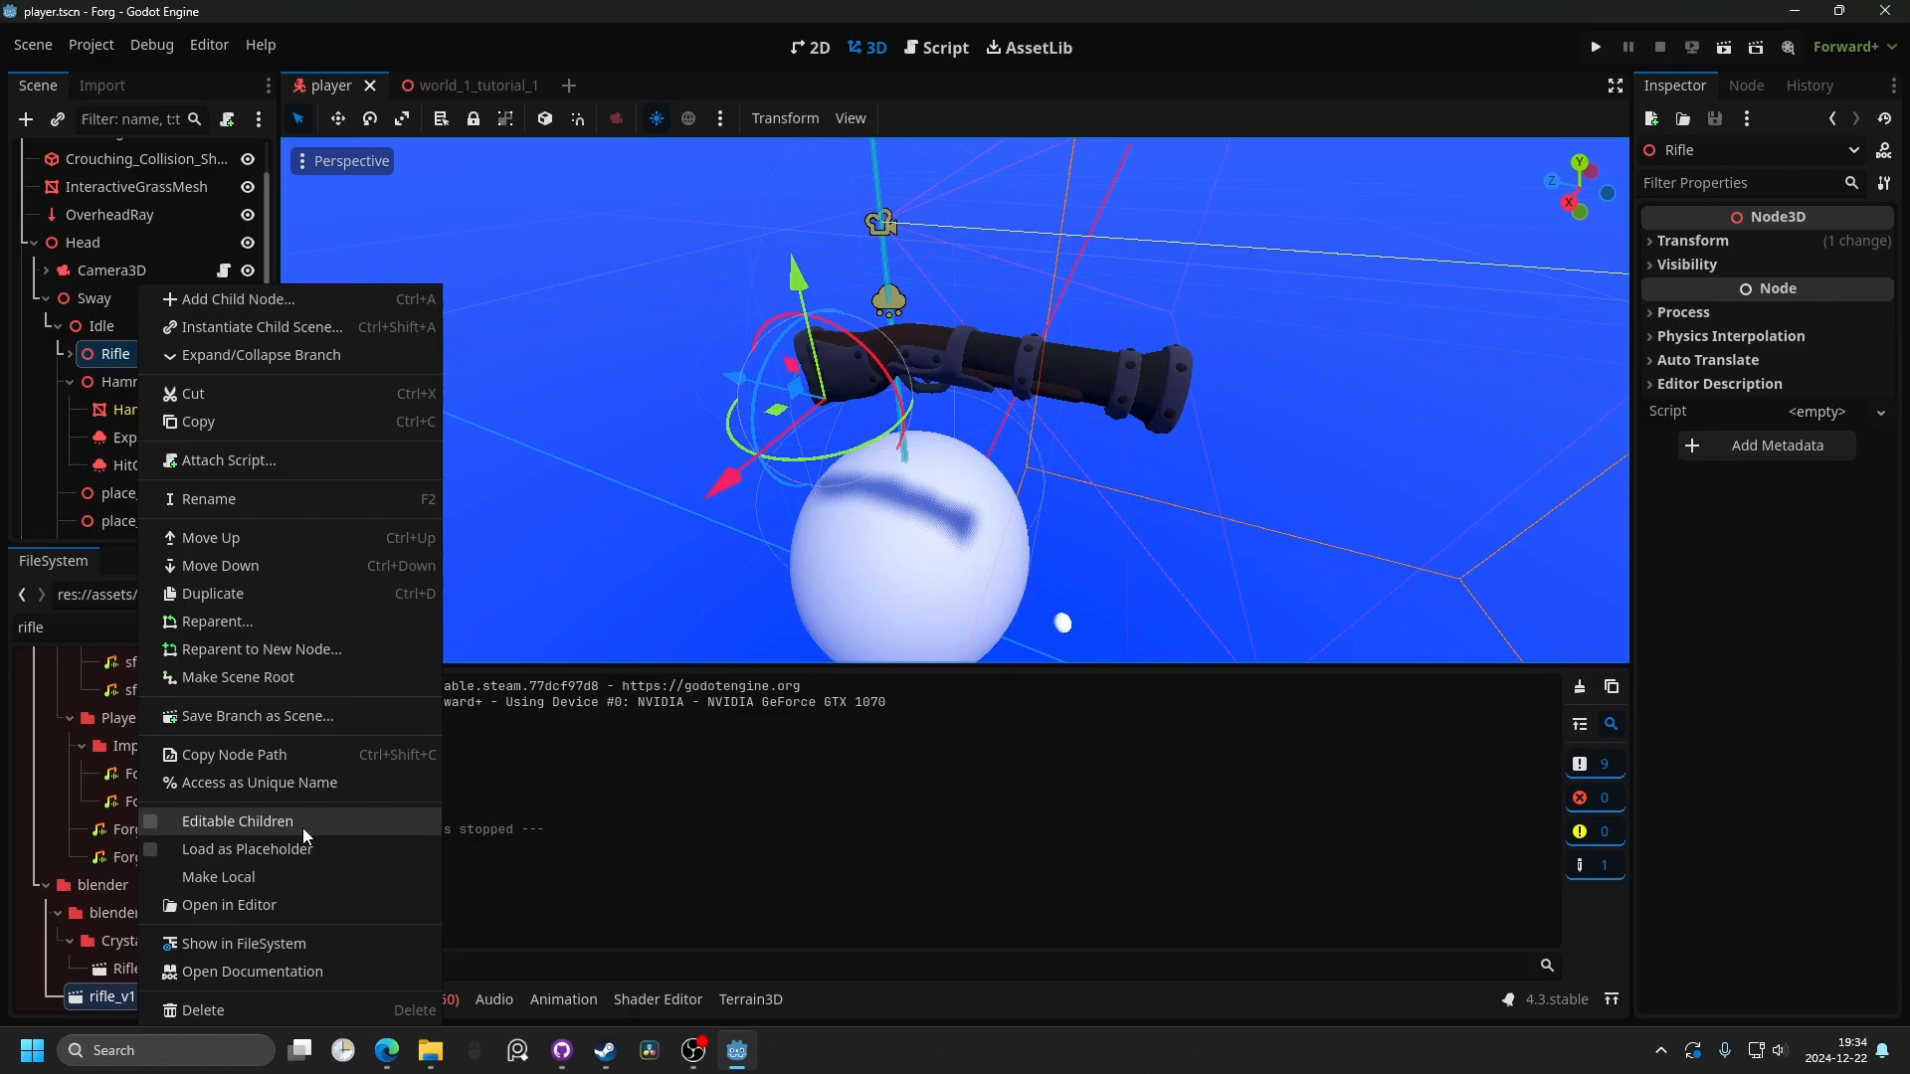
click(237, 820)
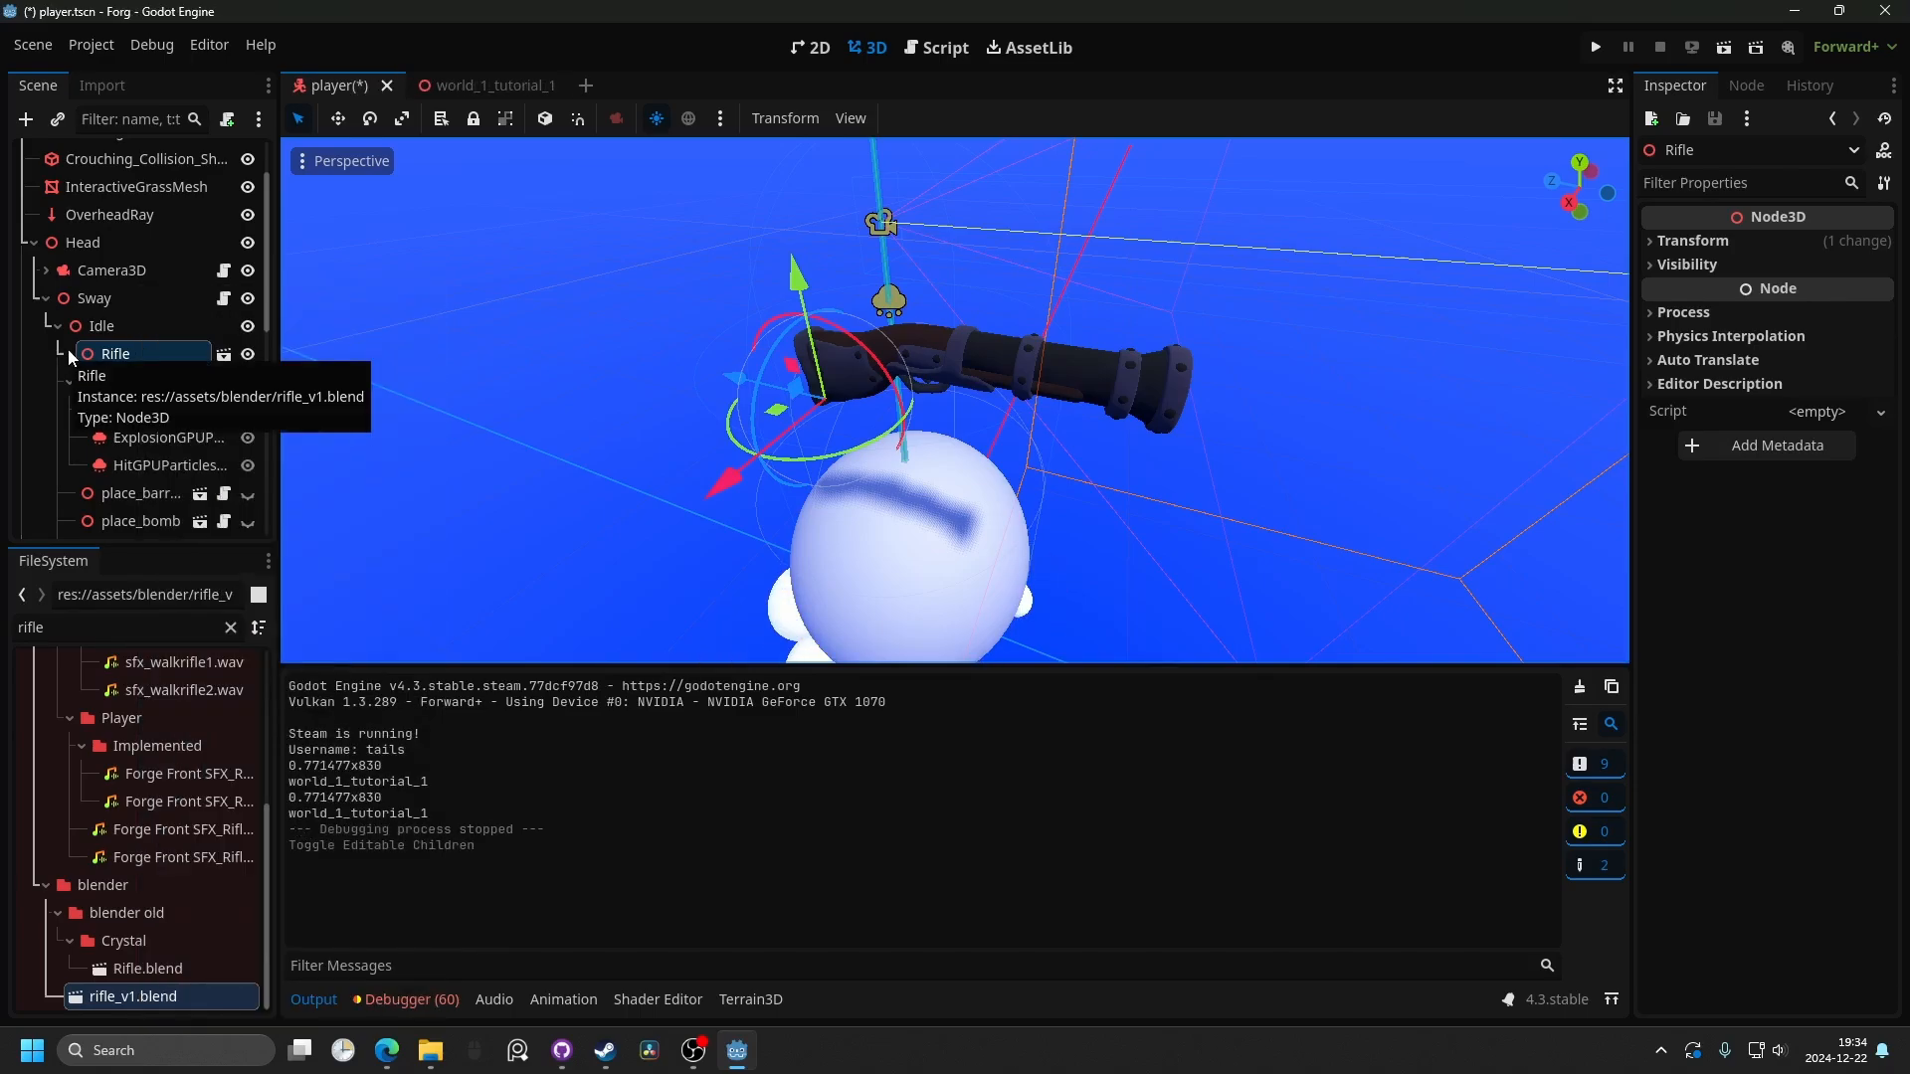
click(61, 354)
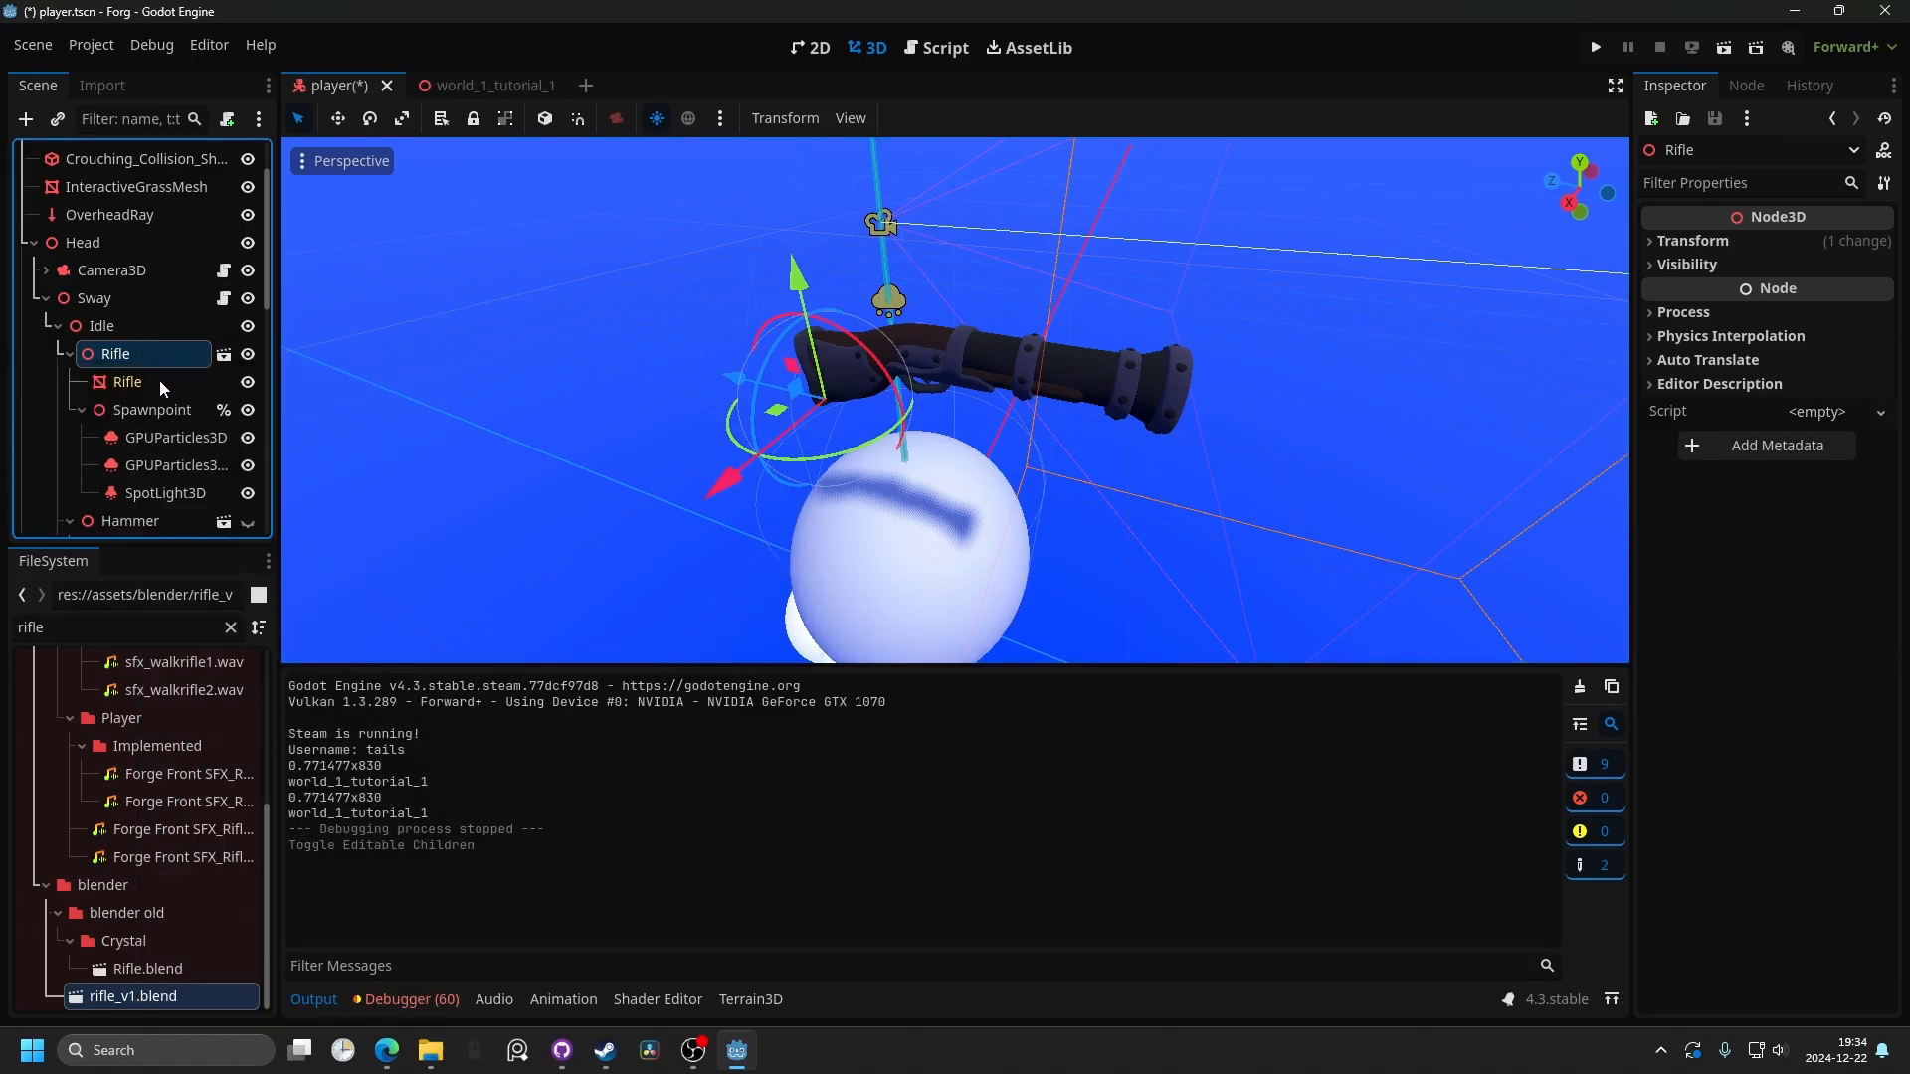
click(128, 380)
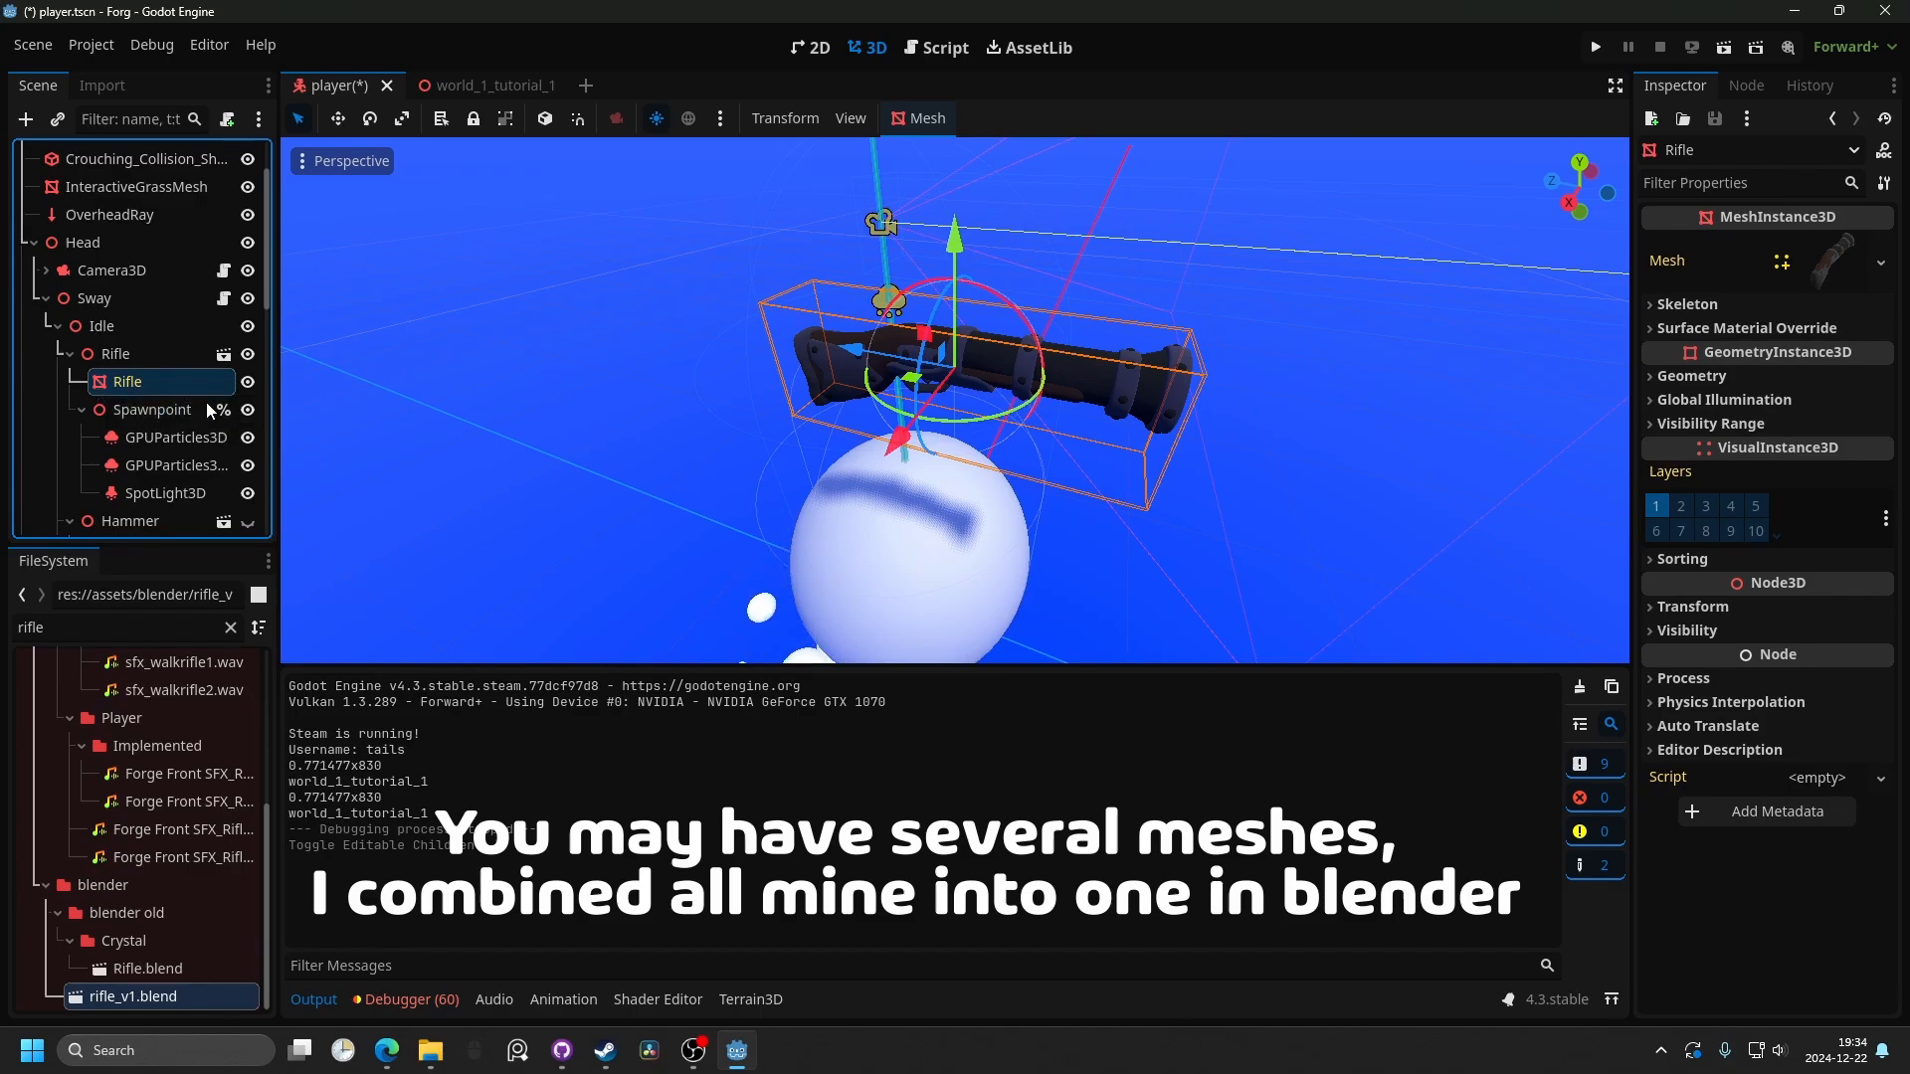
Make the rifle mesh and its shadow mesh unique (recursive) and expand the wood surface material.
click(1667, 261)
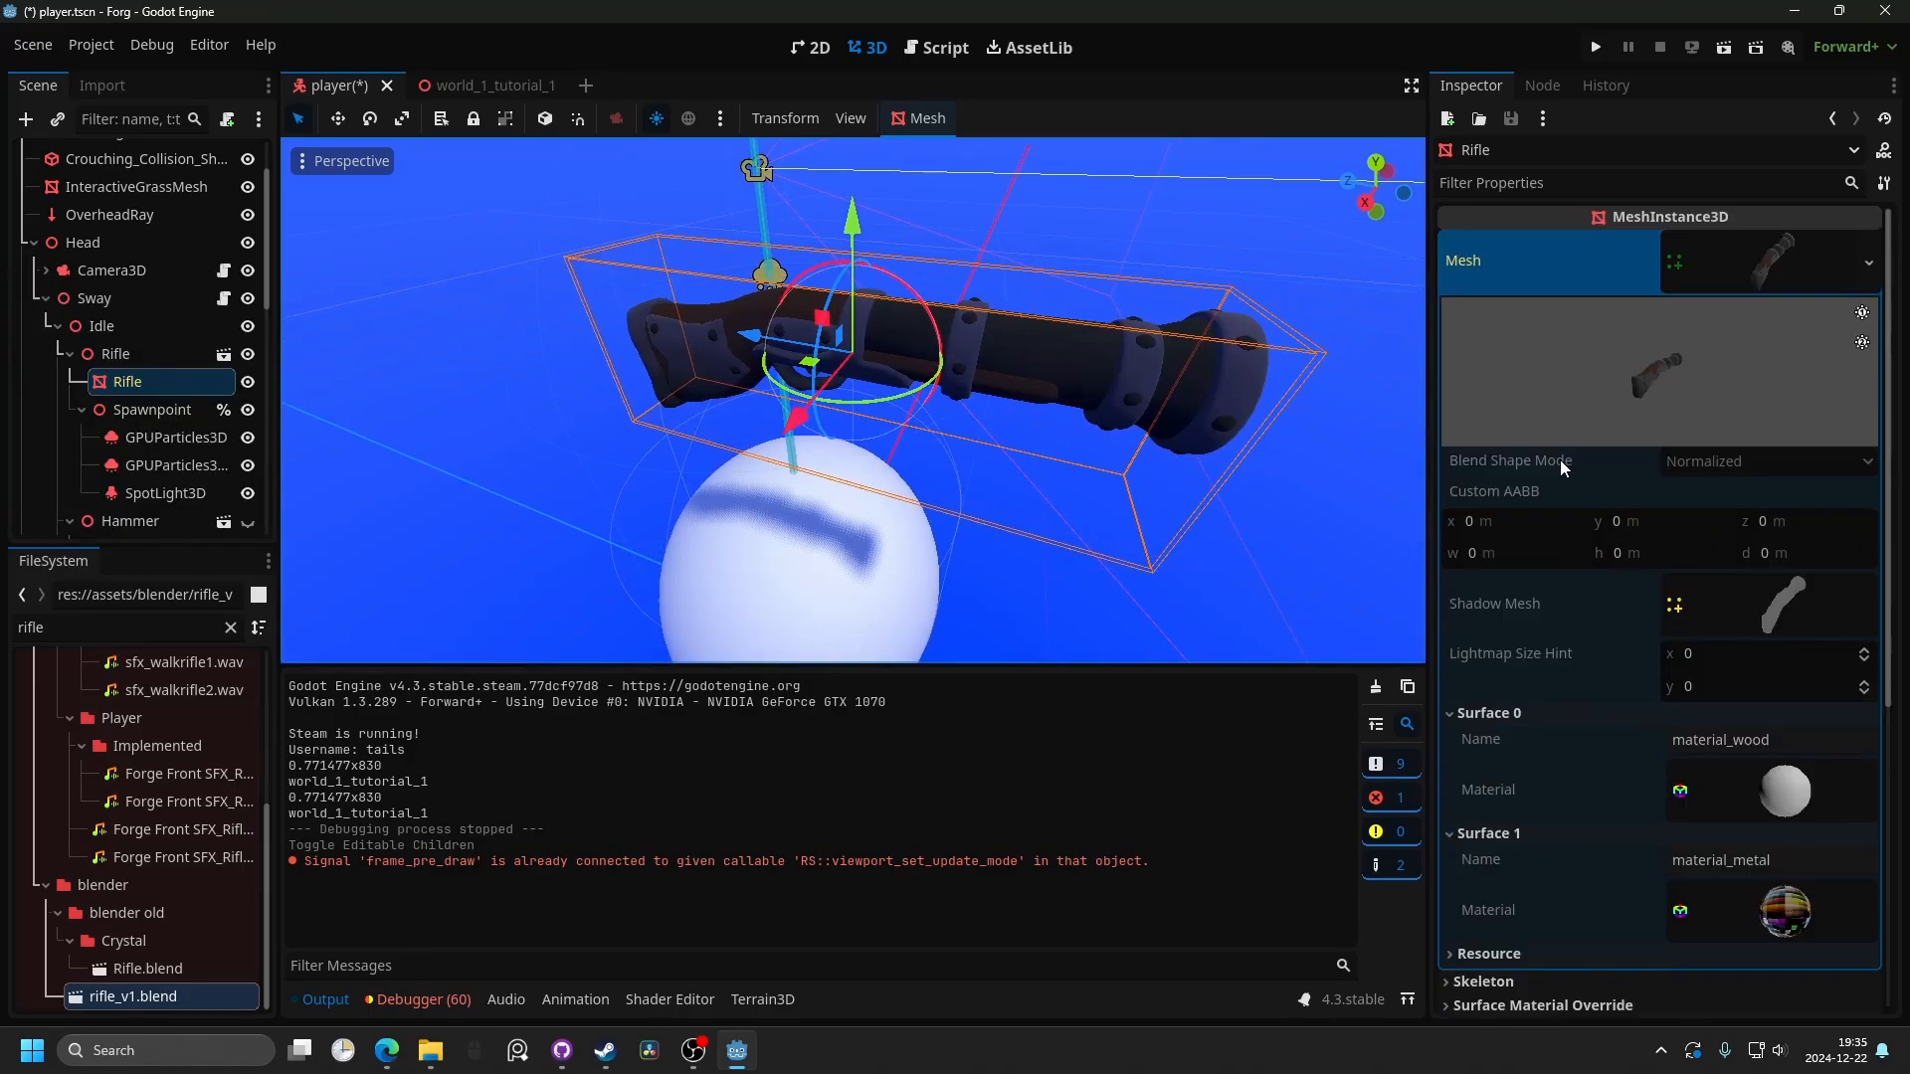
mouse_move(1778, 593)
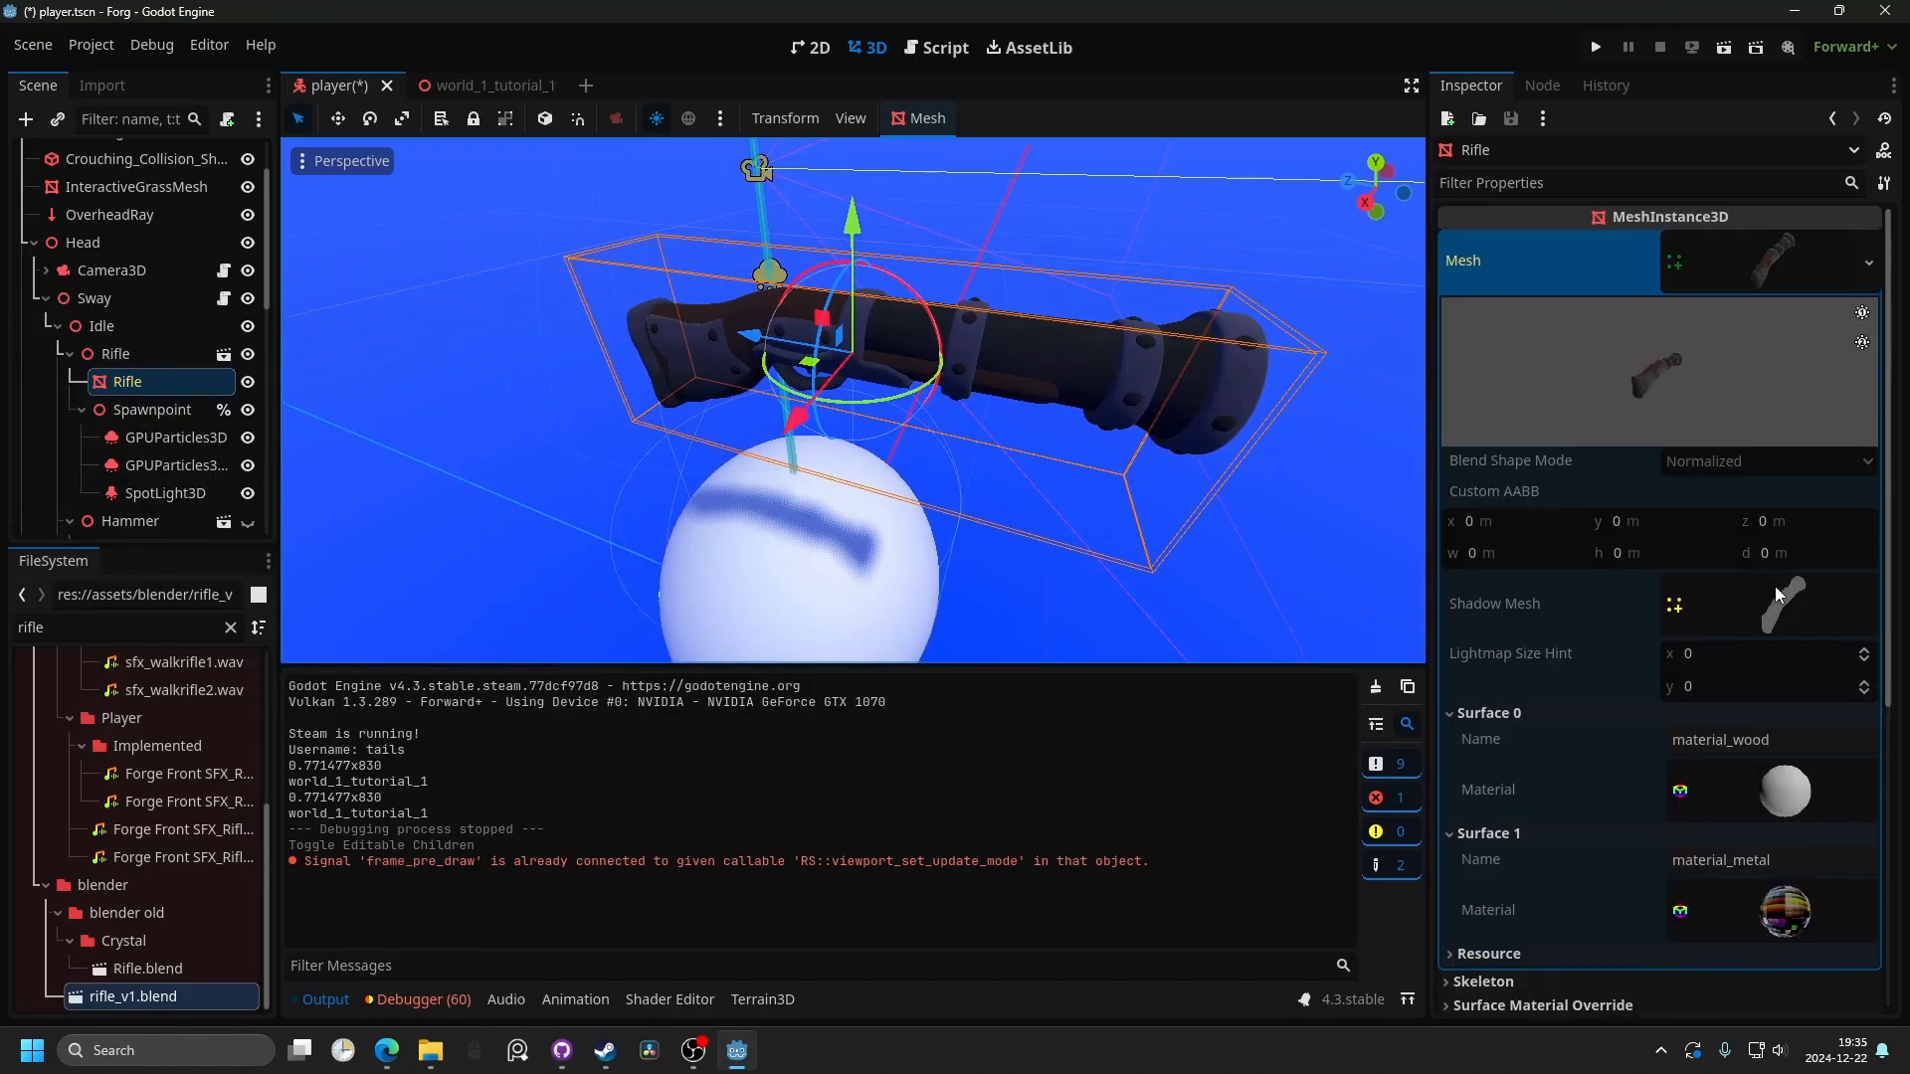
click(1784, 790)
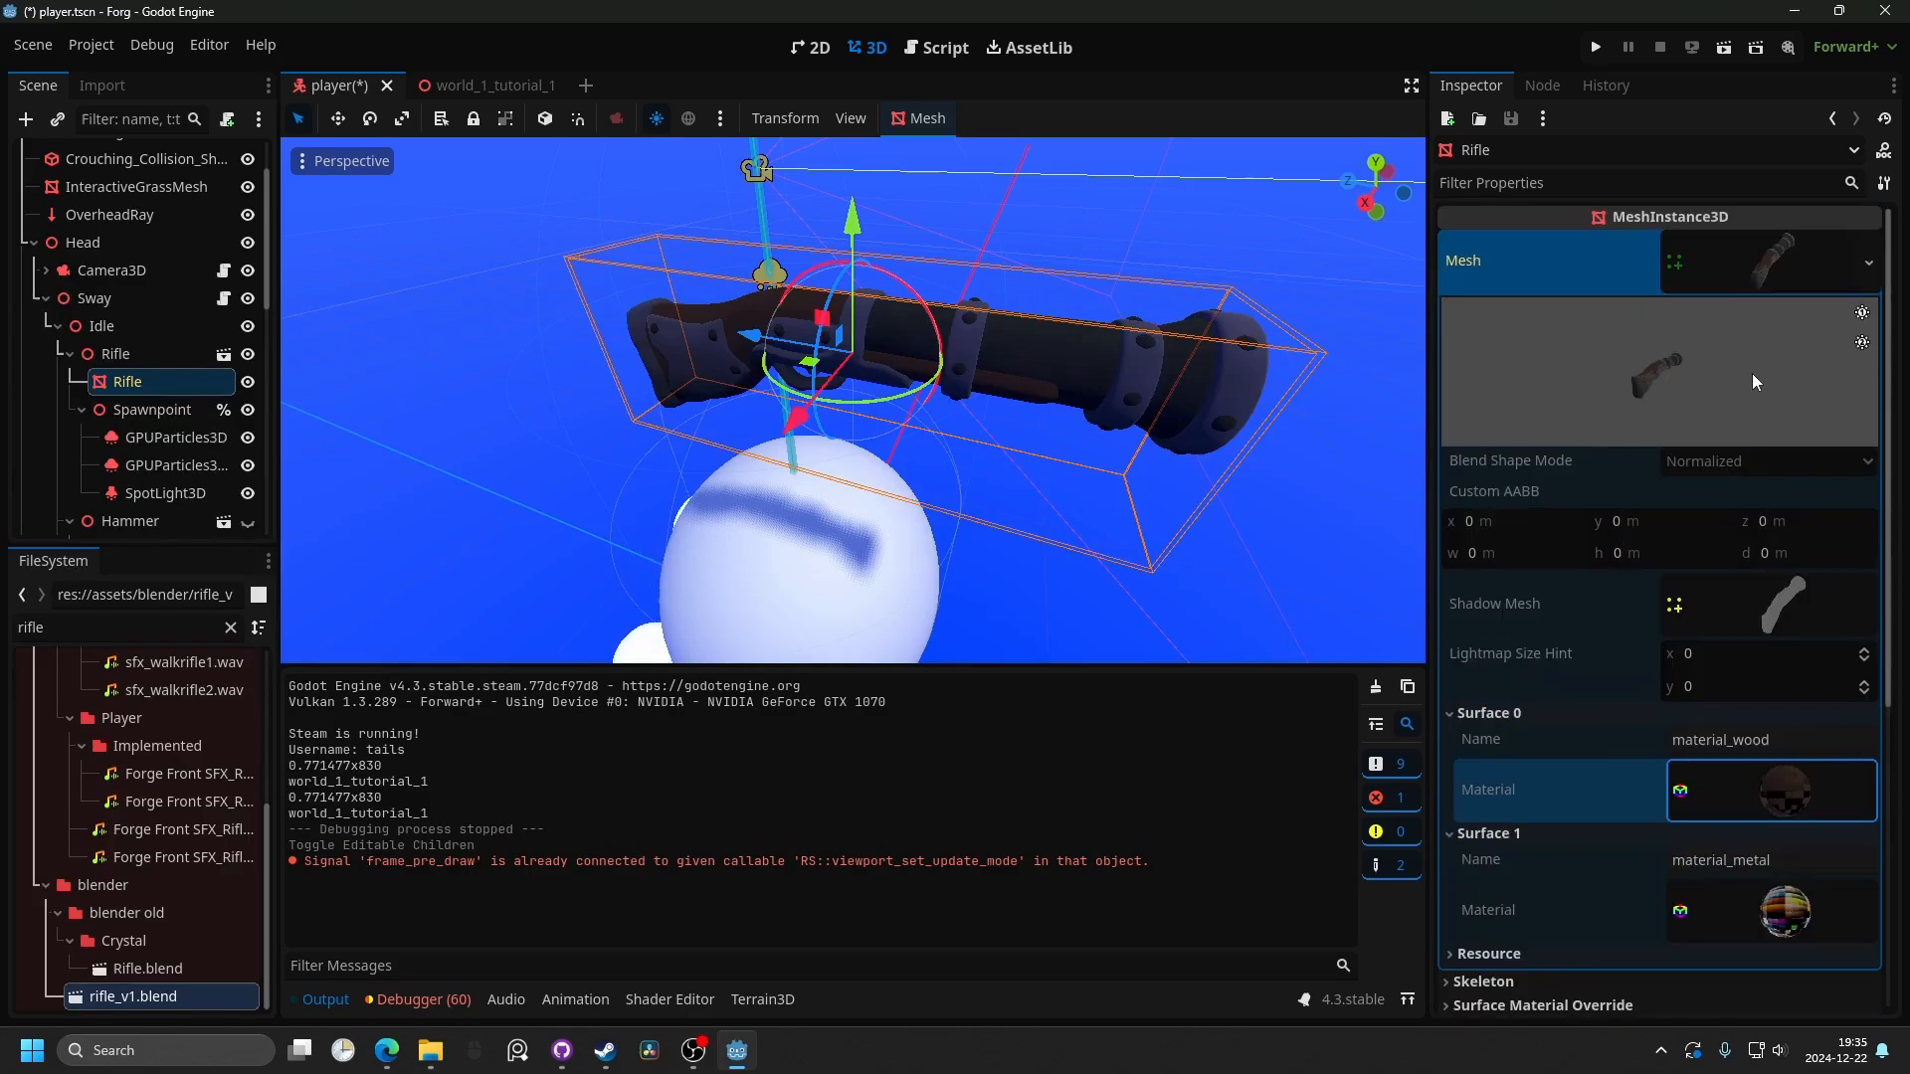
click(1870, 263)
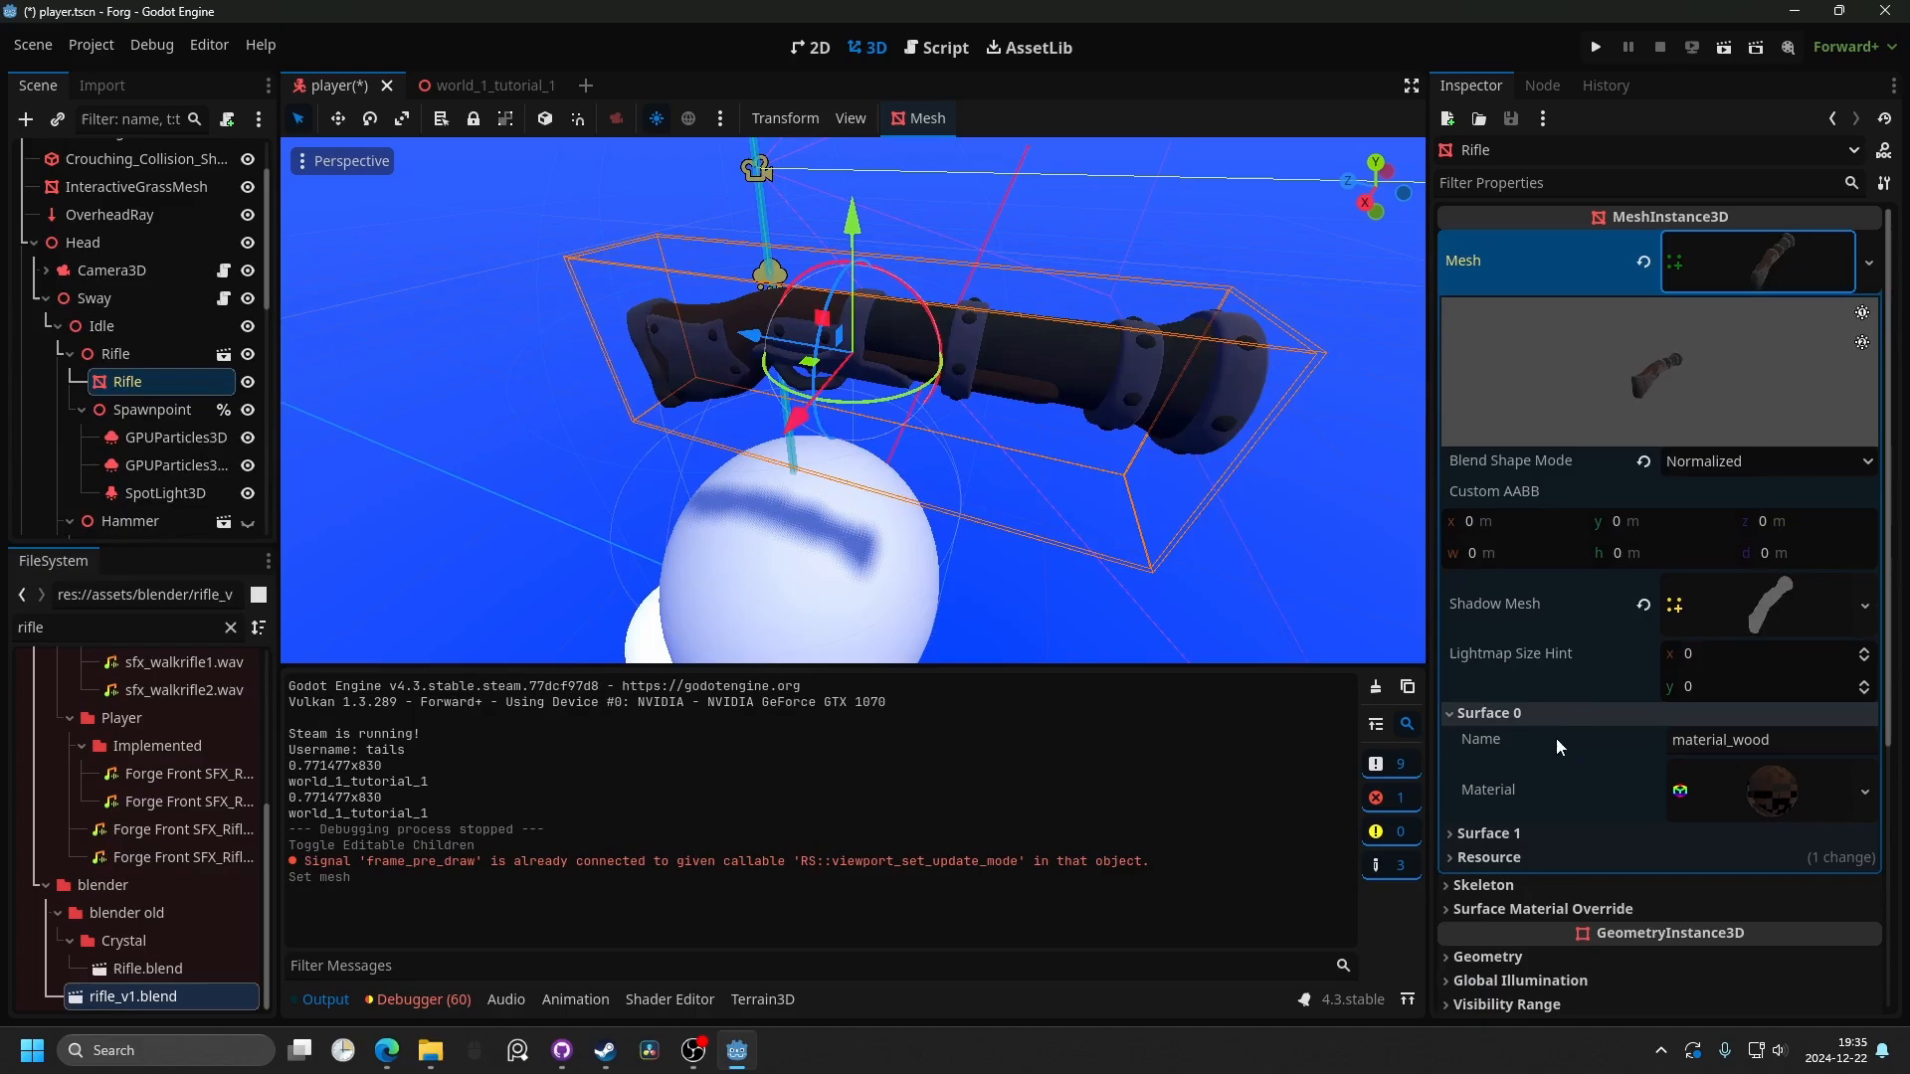
click(1868, 263)
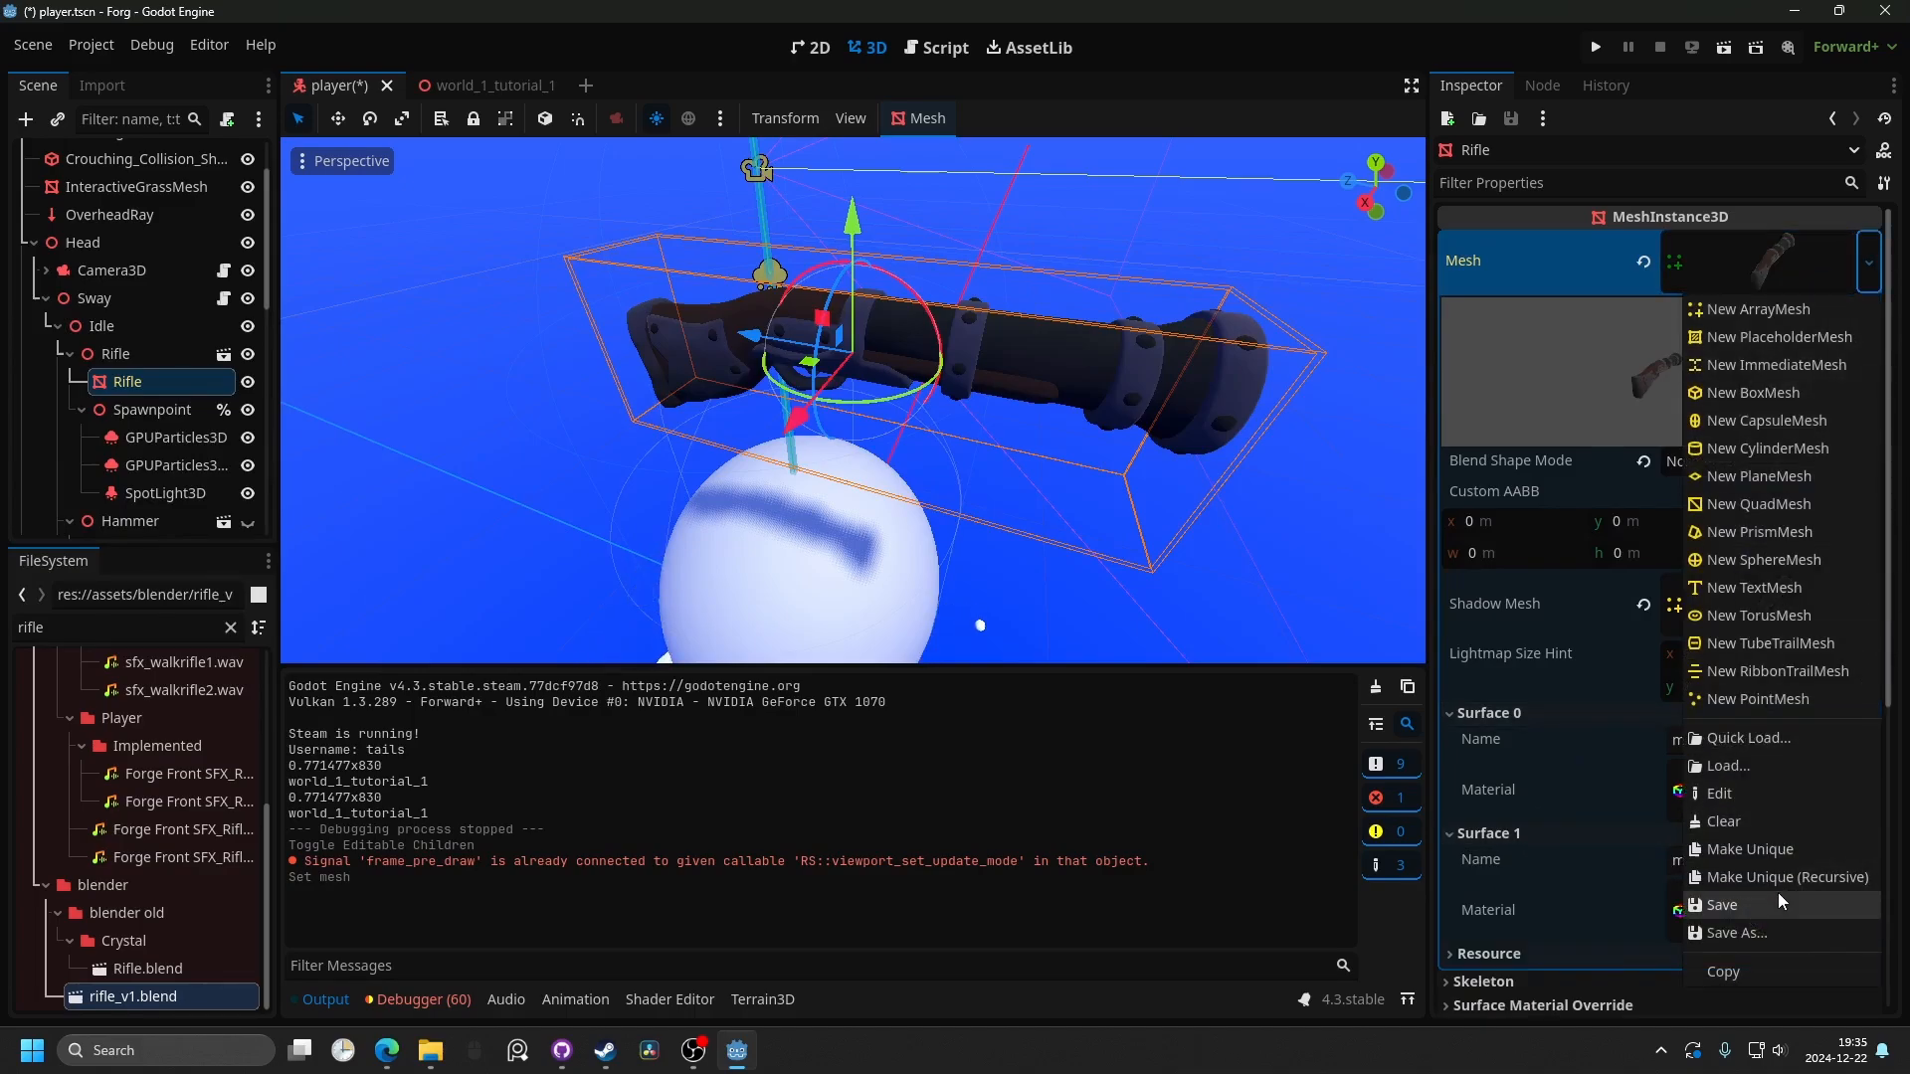
click(1786, 876)
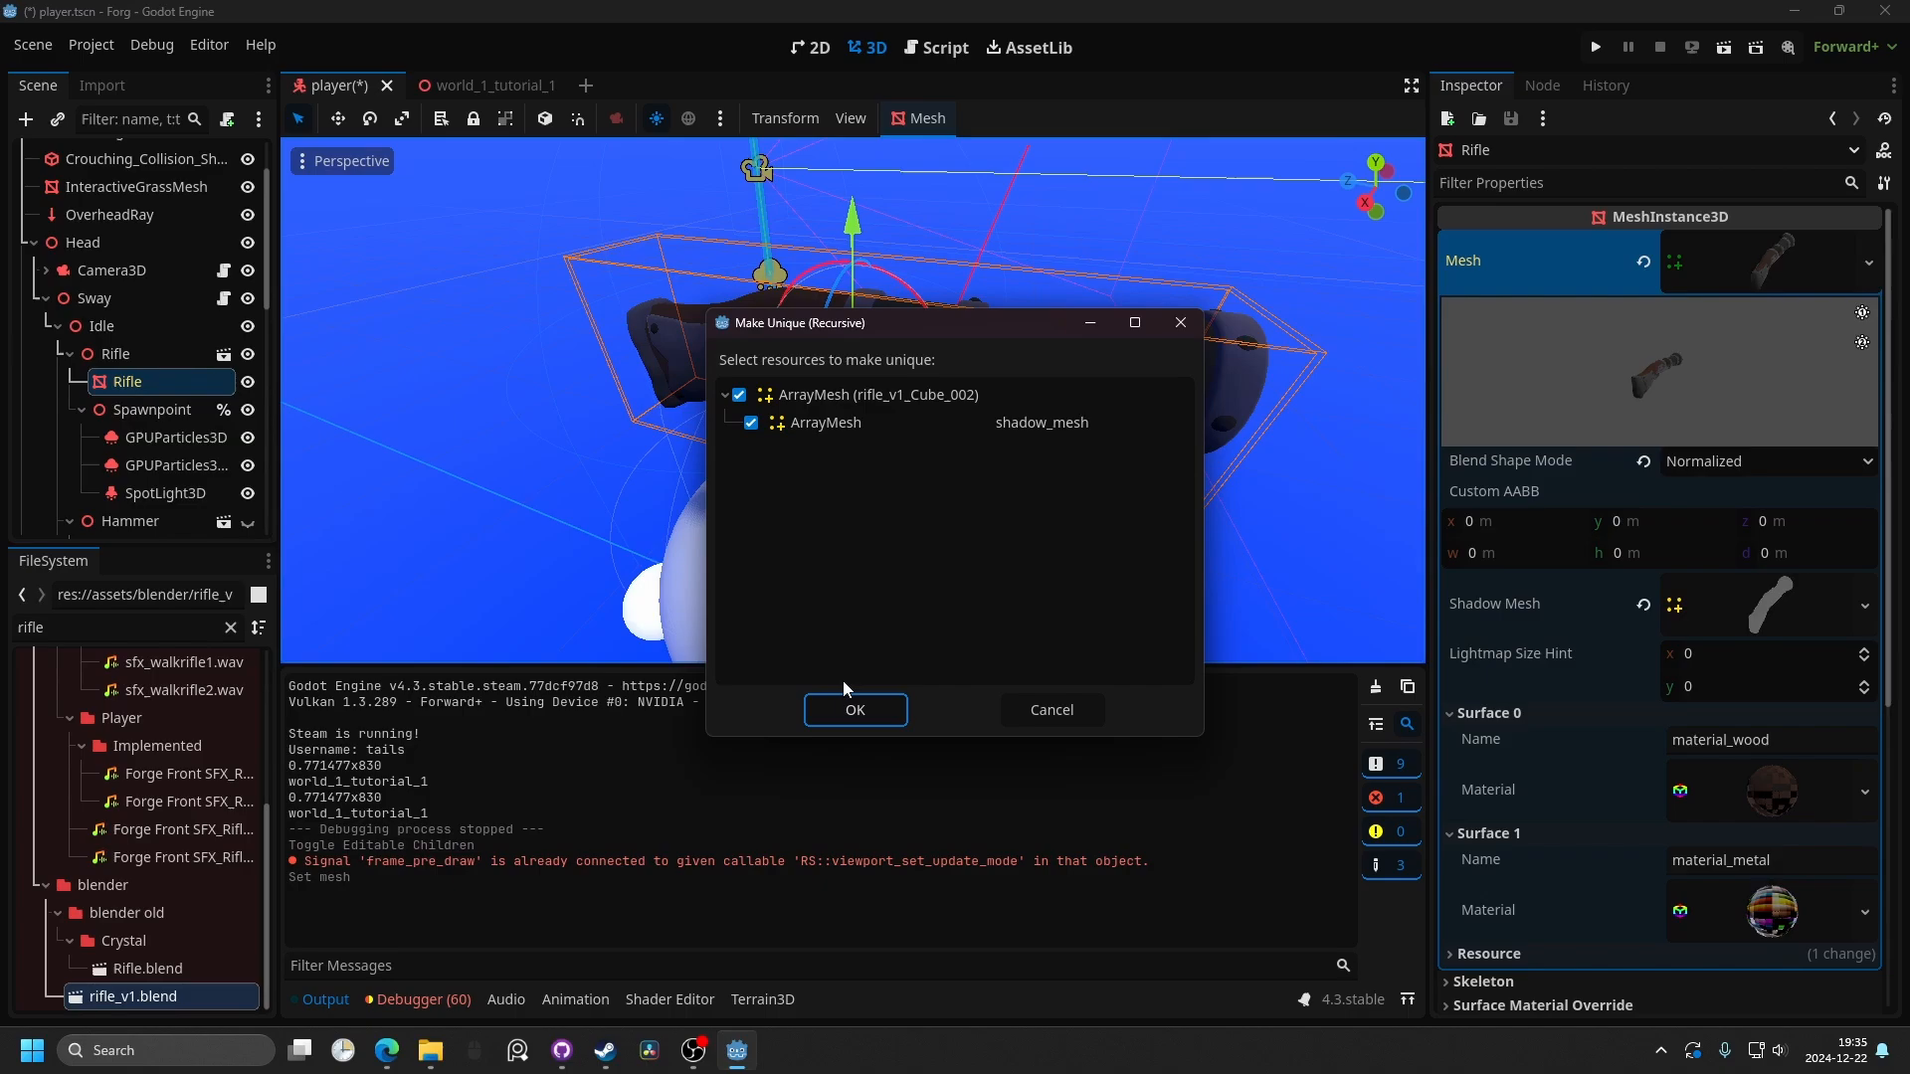
click(855, 710)
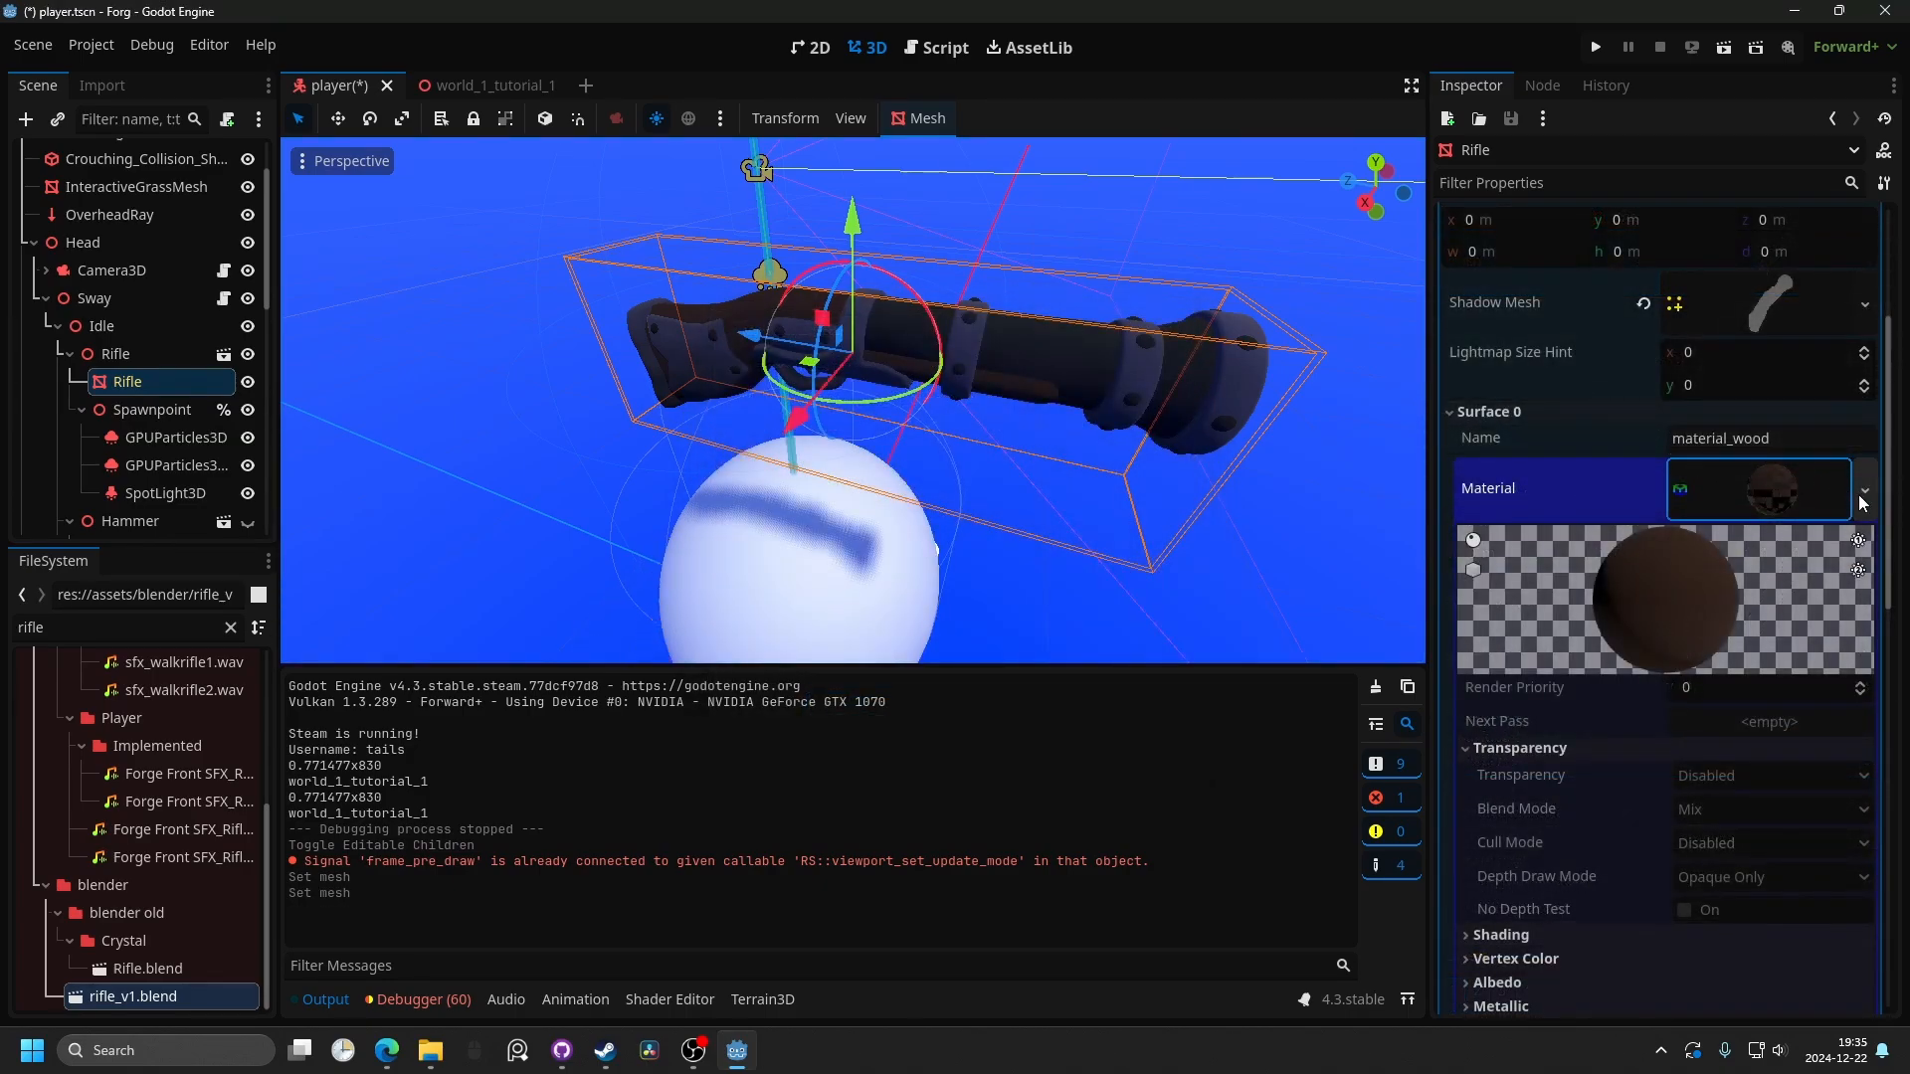
Make Surface 0 and Surface 1 materials unique and convert the wood material to a ShaderMaterial.
click(1864, 489)
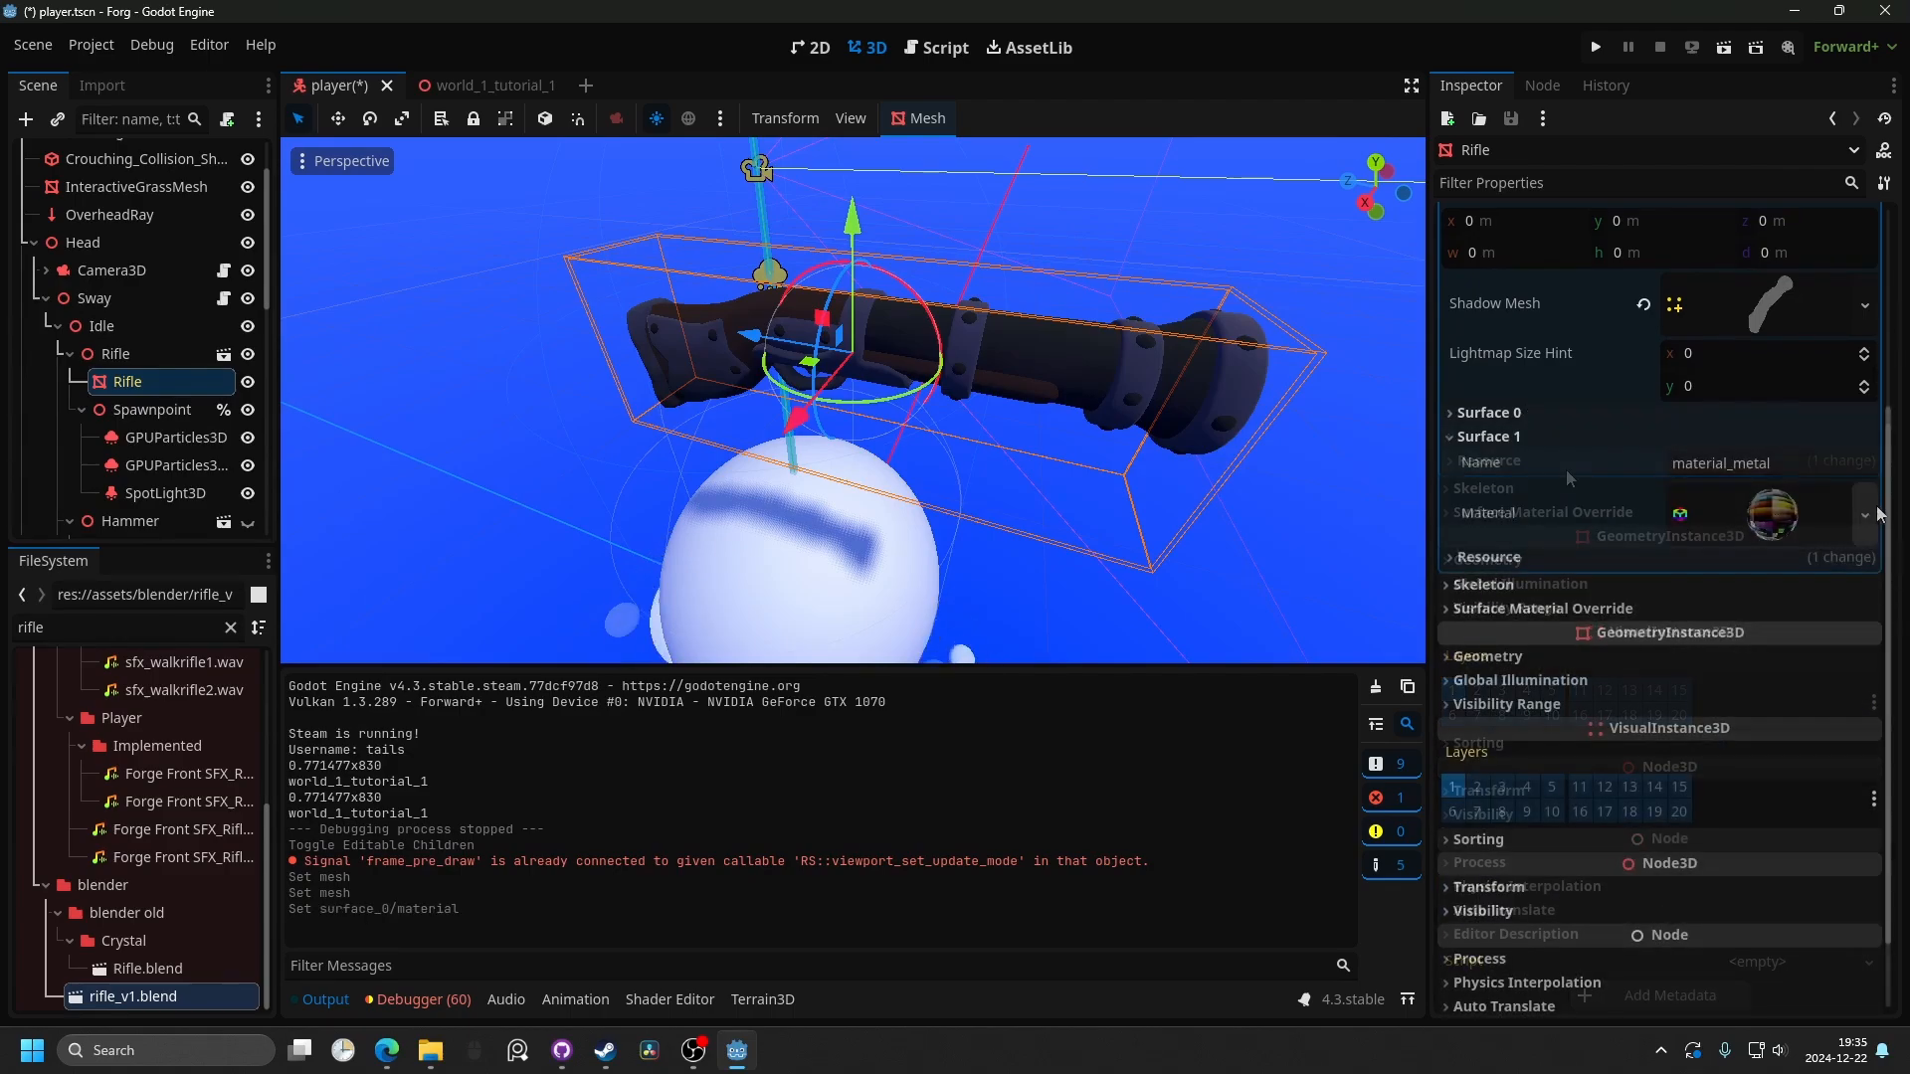
click(1488, 412)
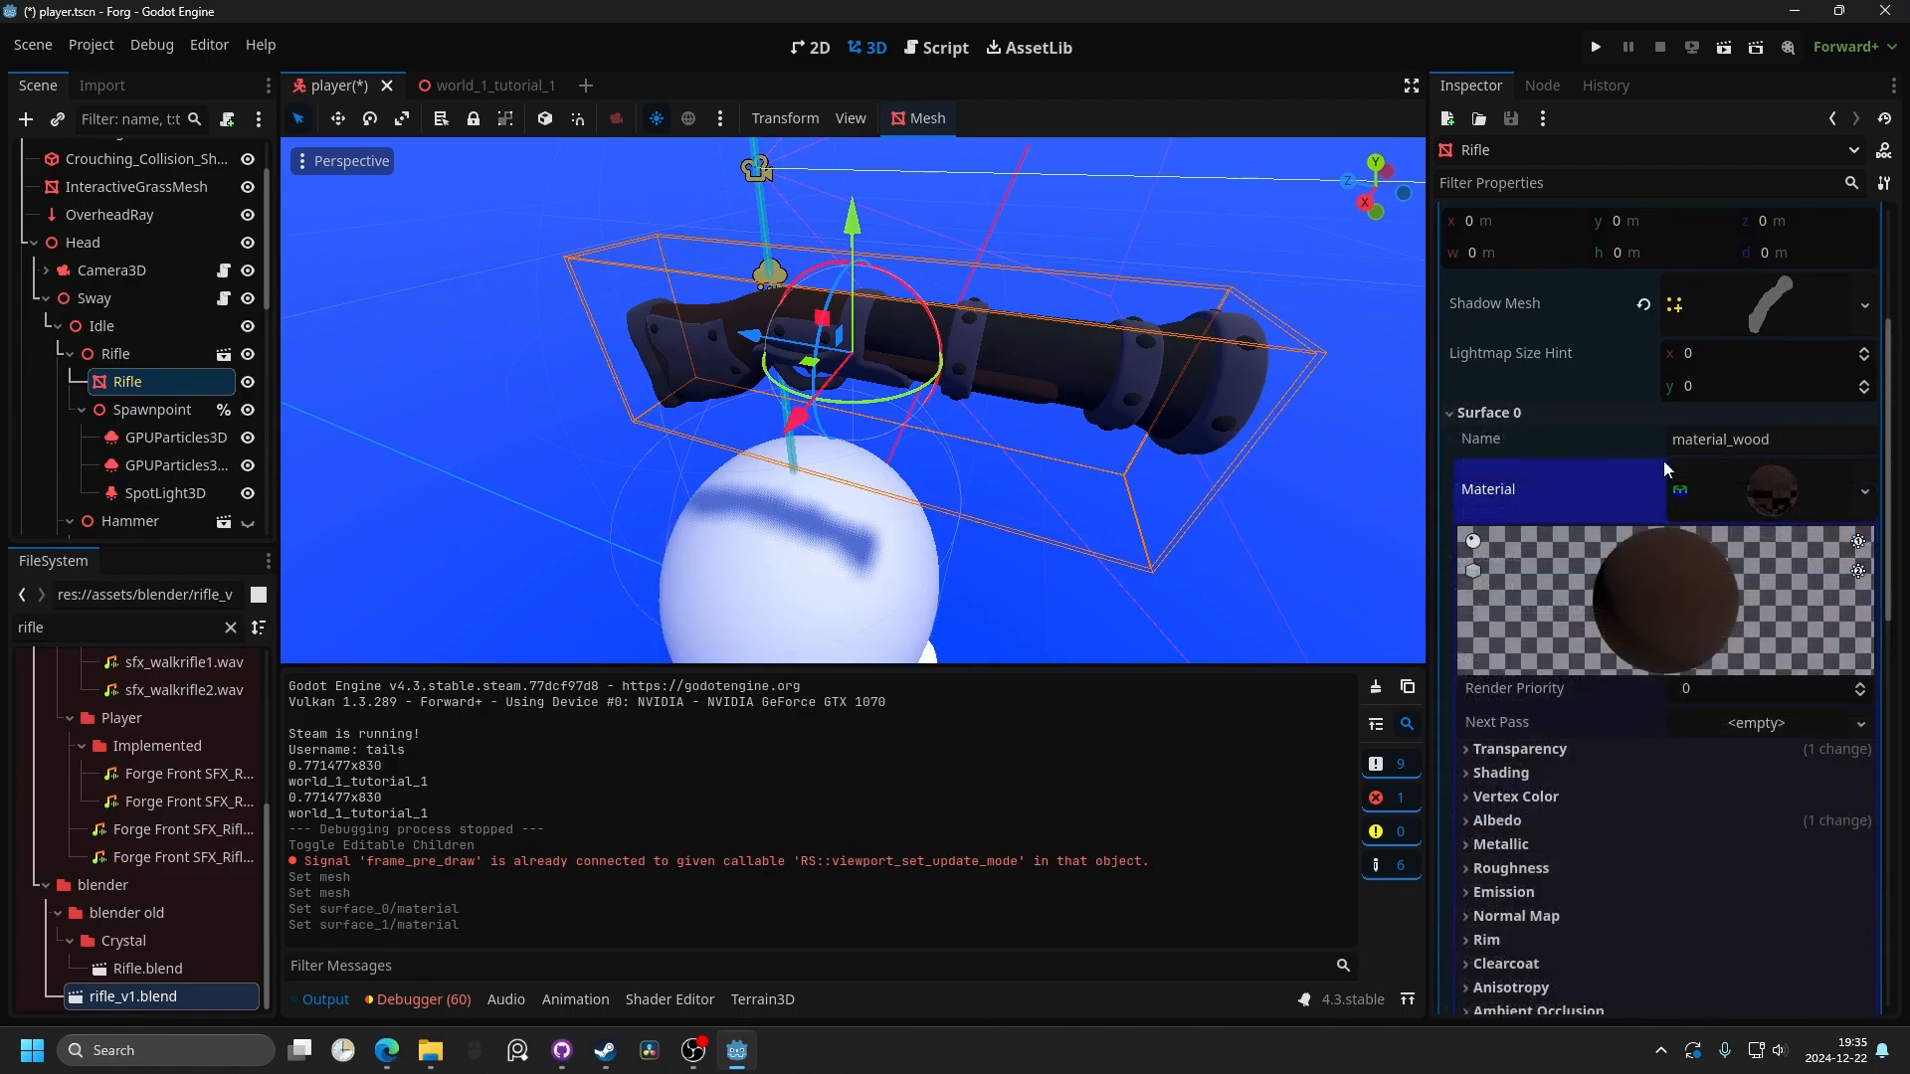
click(1865, 489)
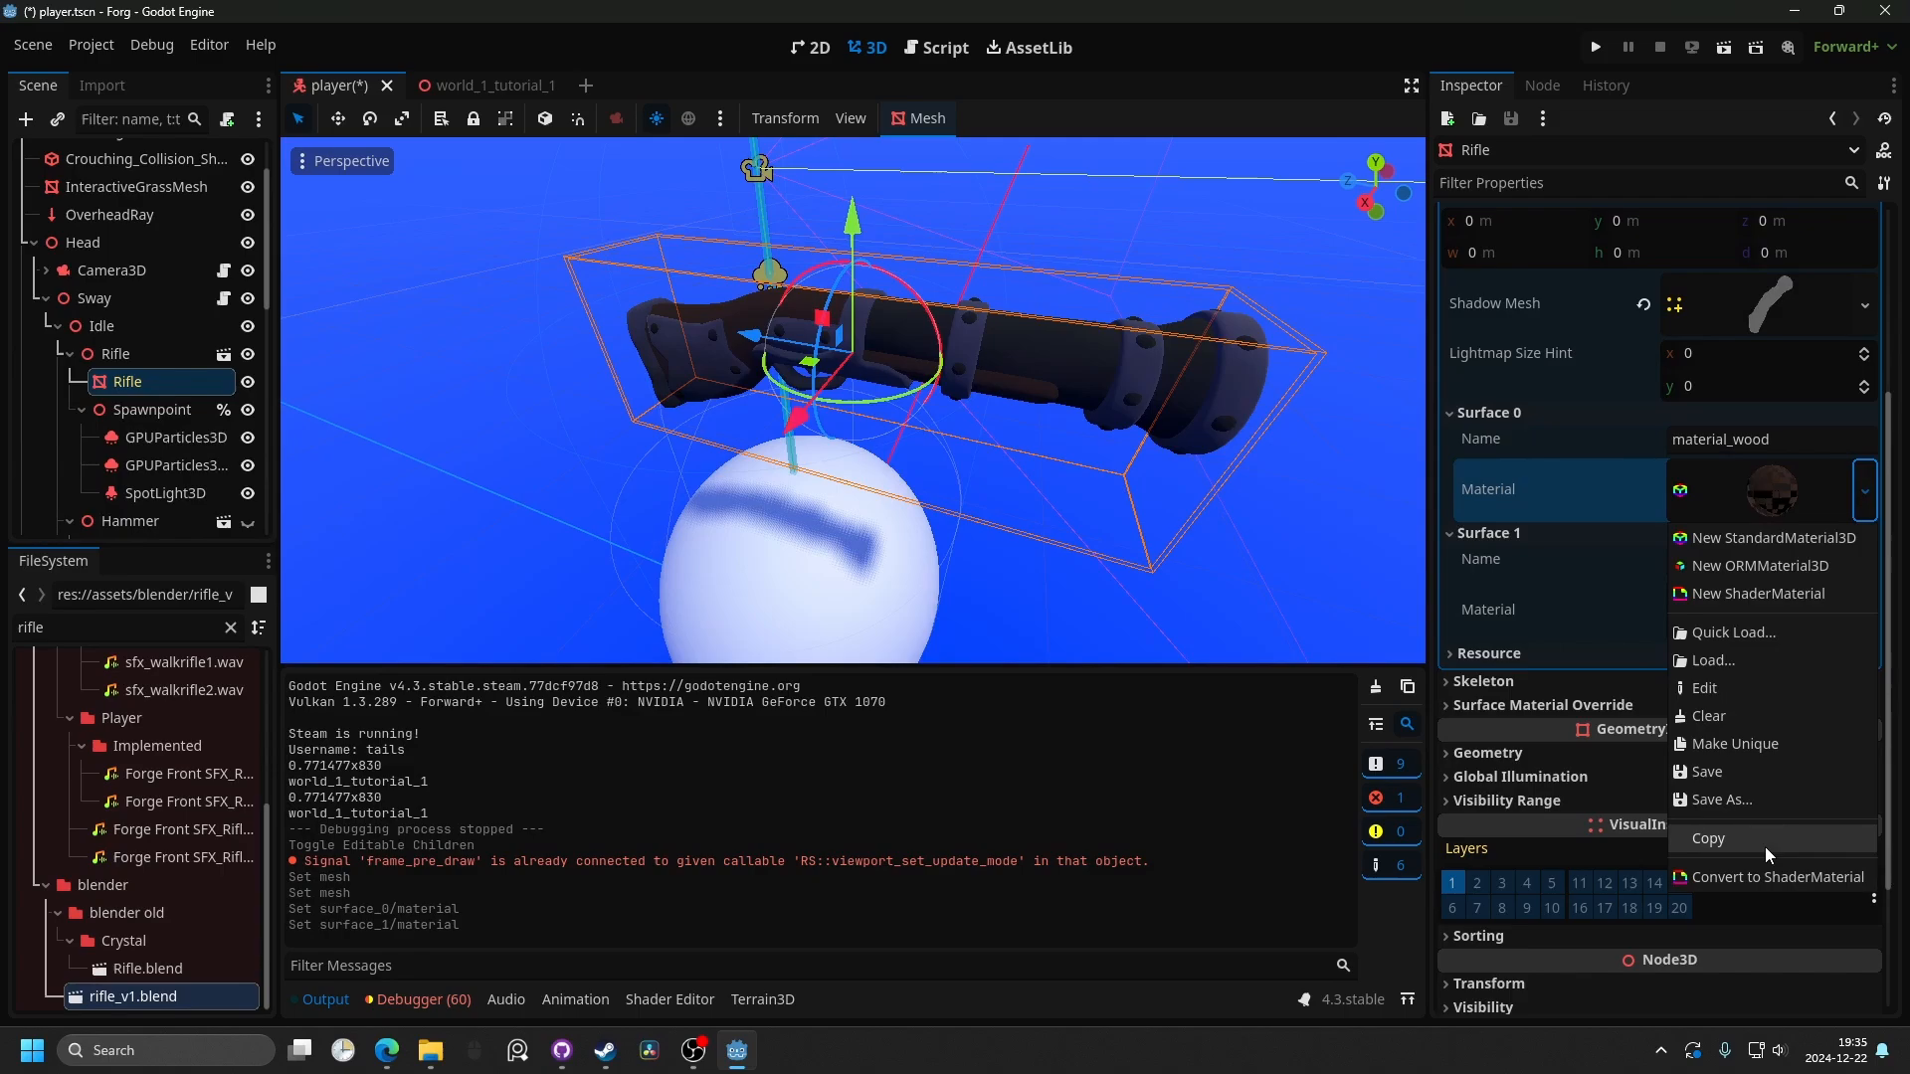
mouse_move(1767, 885)
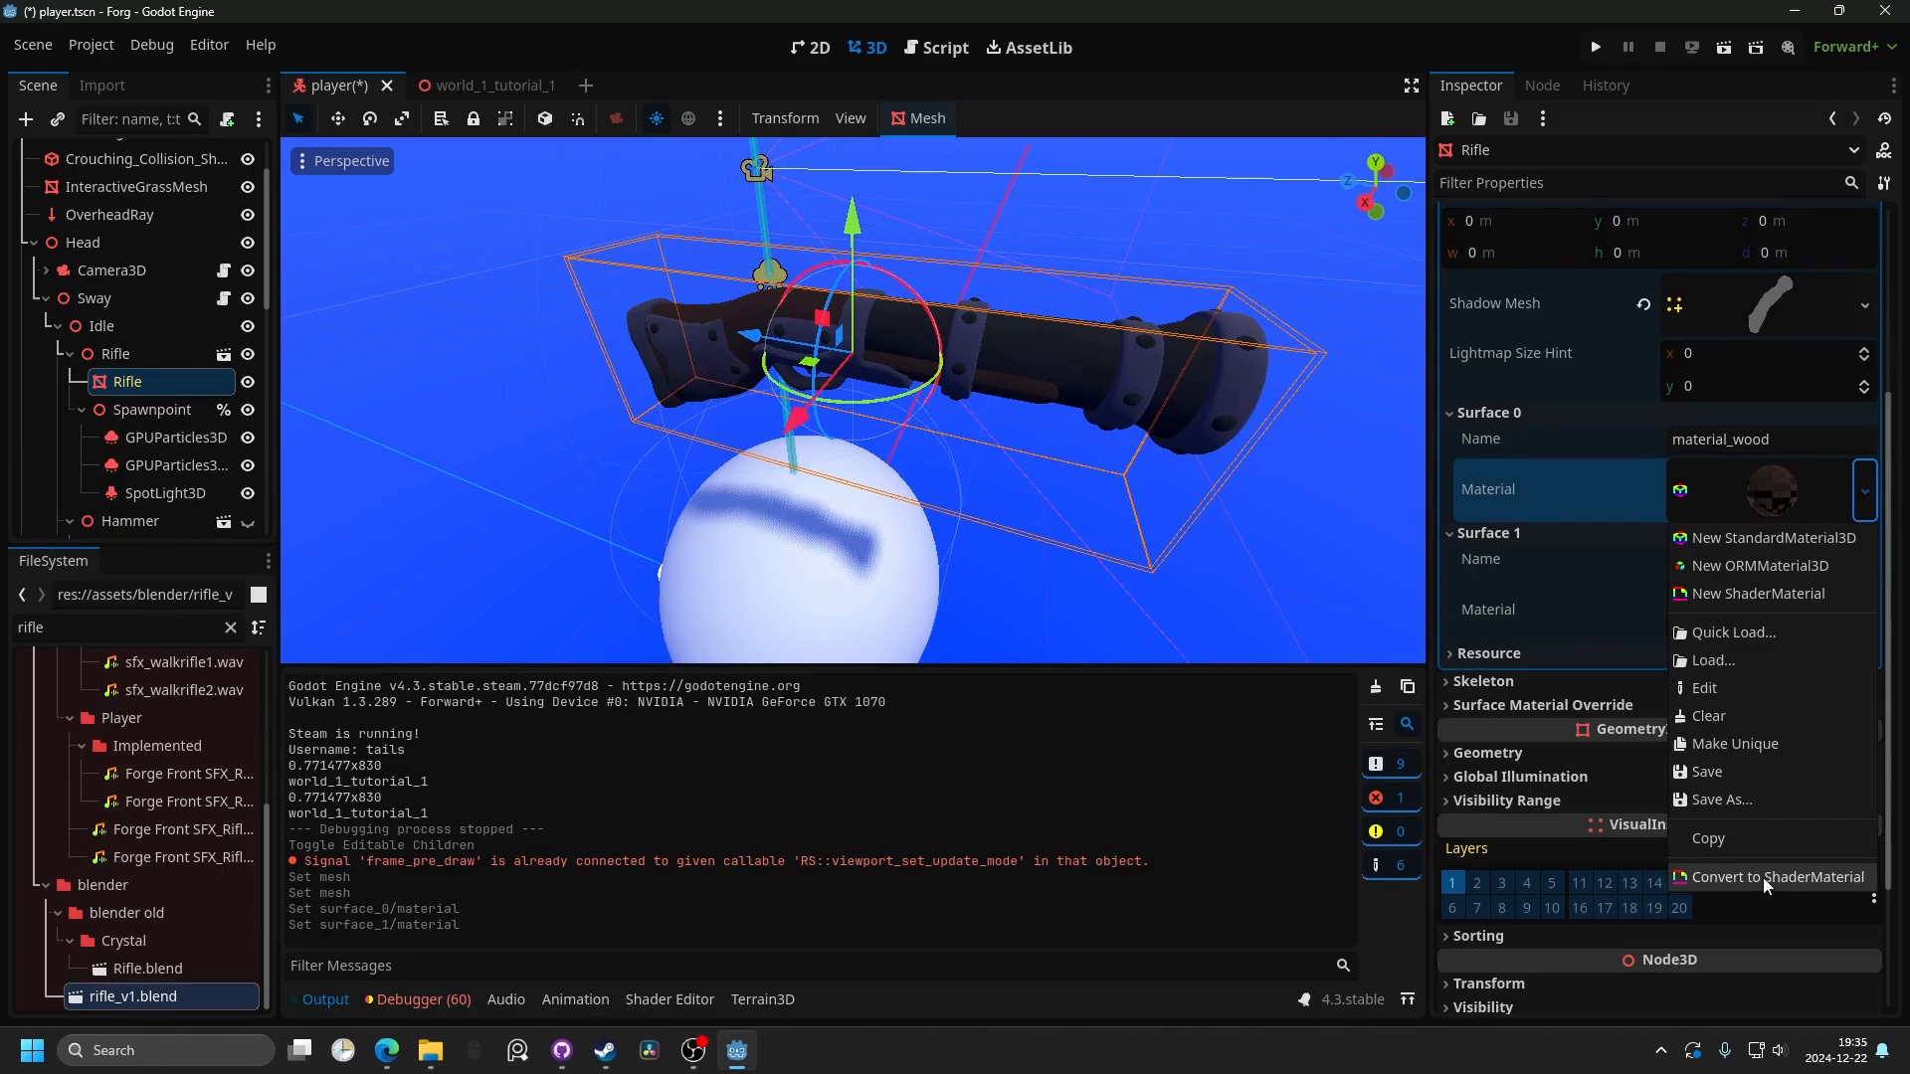
click(1779, 876)
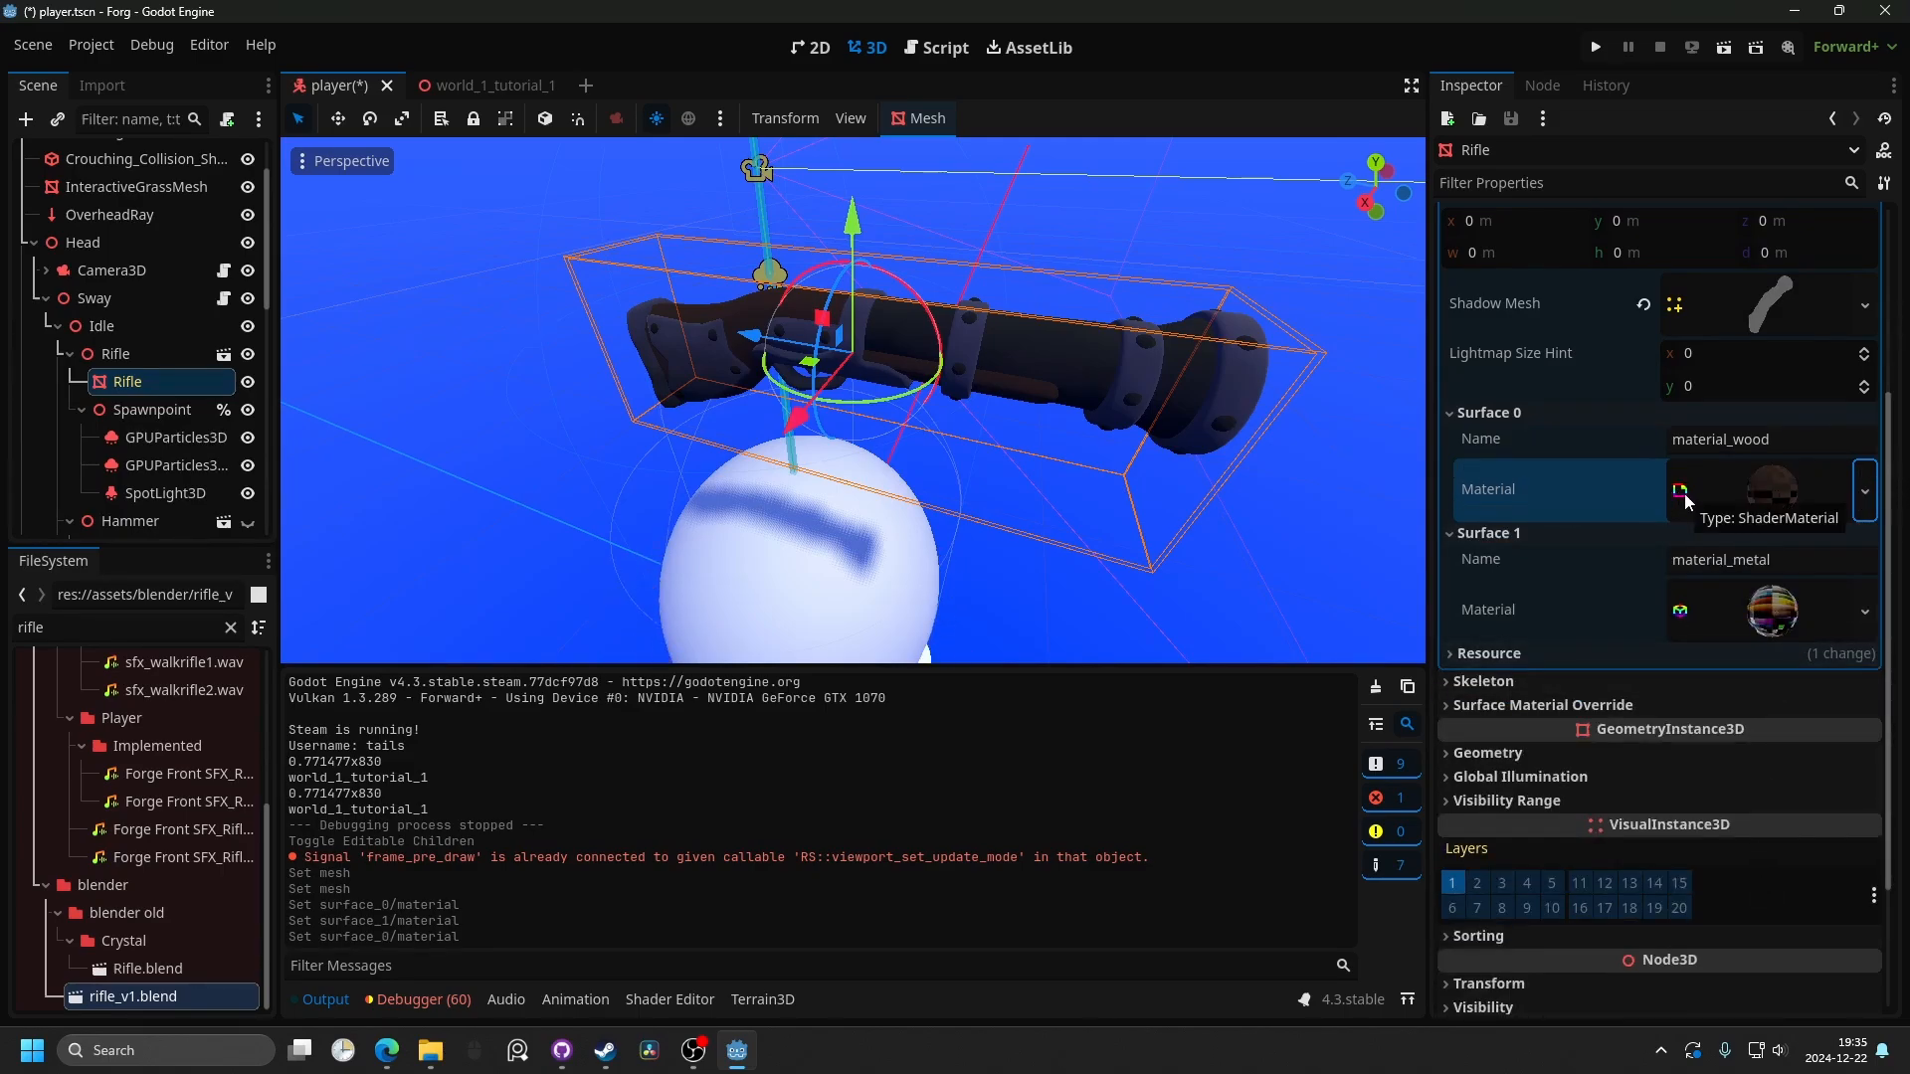
click(1862, 611)
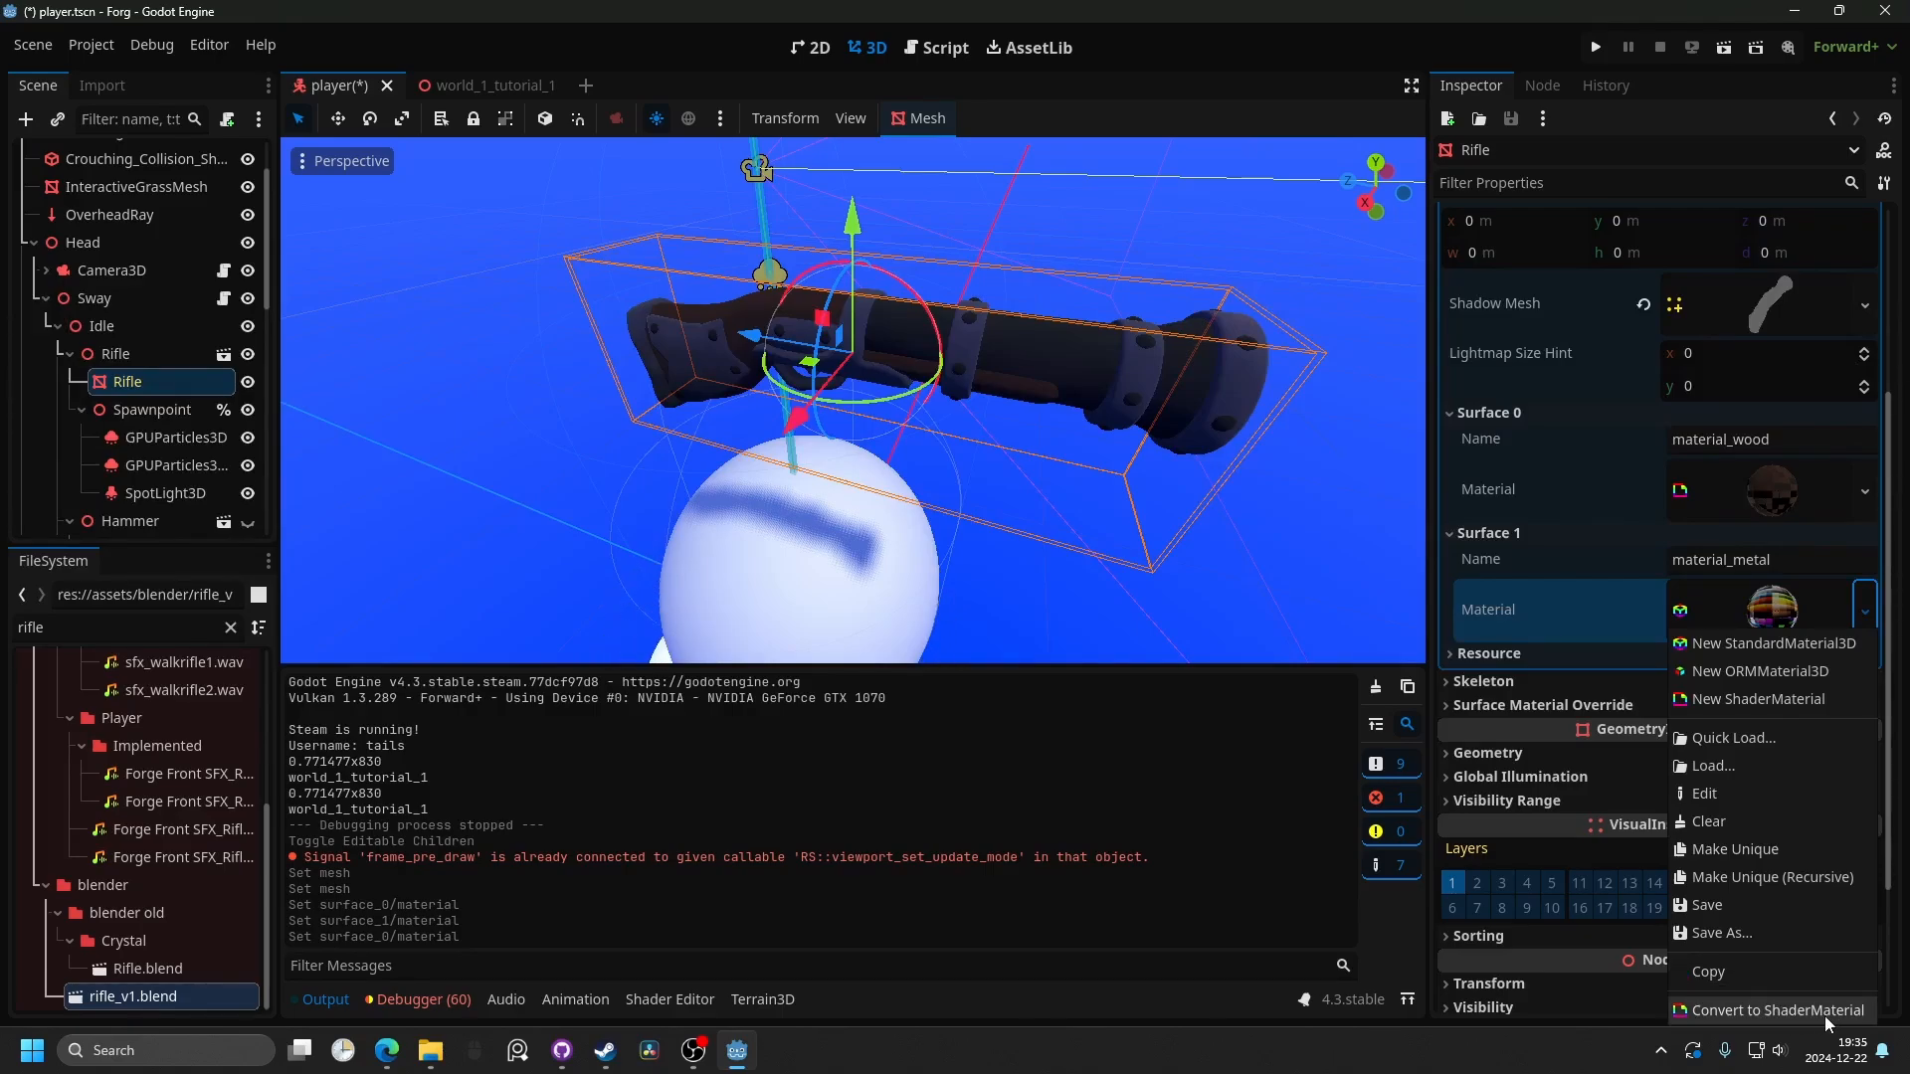
Convert the metal material to a ShaderMaterial and give the wood material a next-pass ShaderMaterial with a new clipping.gdshader.
click(1775, 1011)
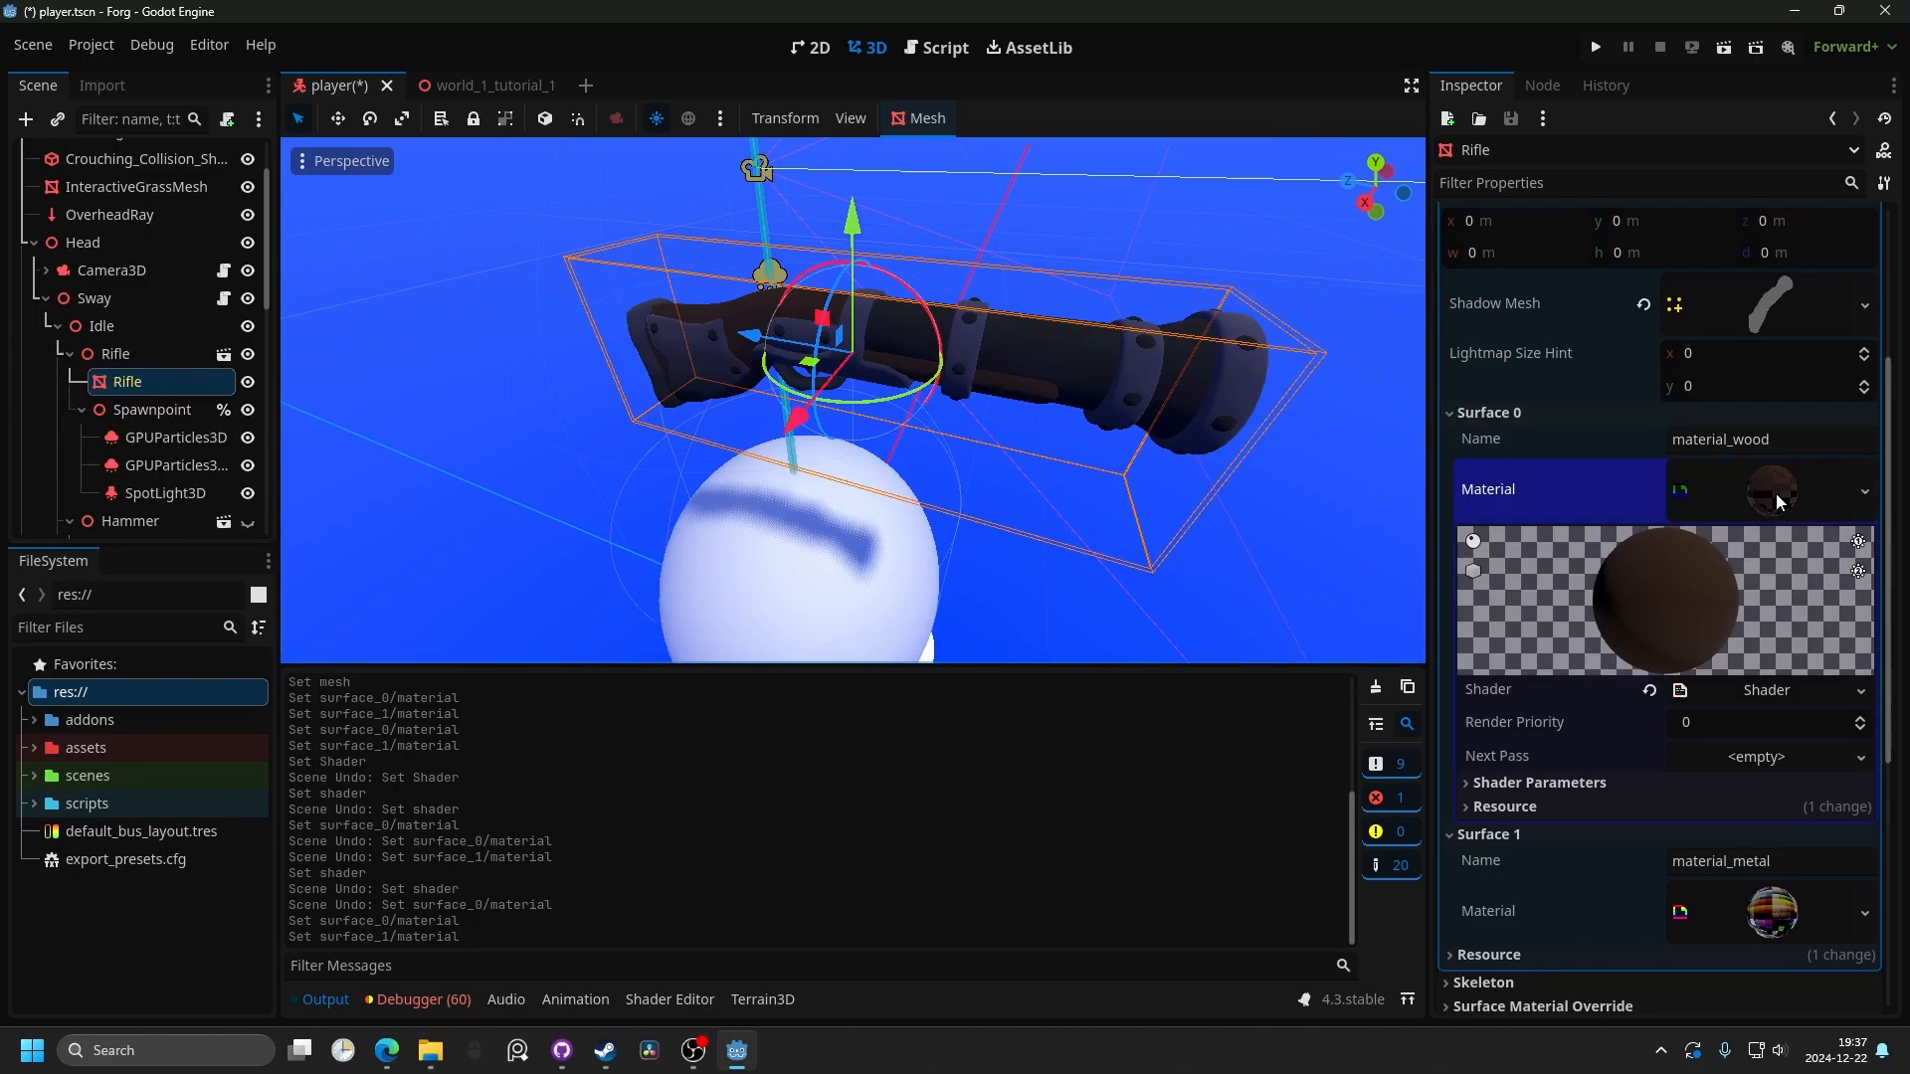
mouse_move(1851, 694)
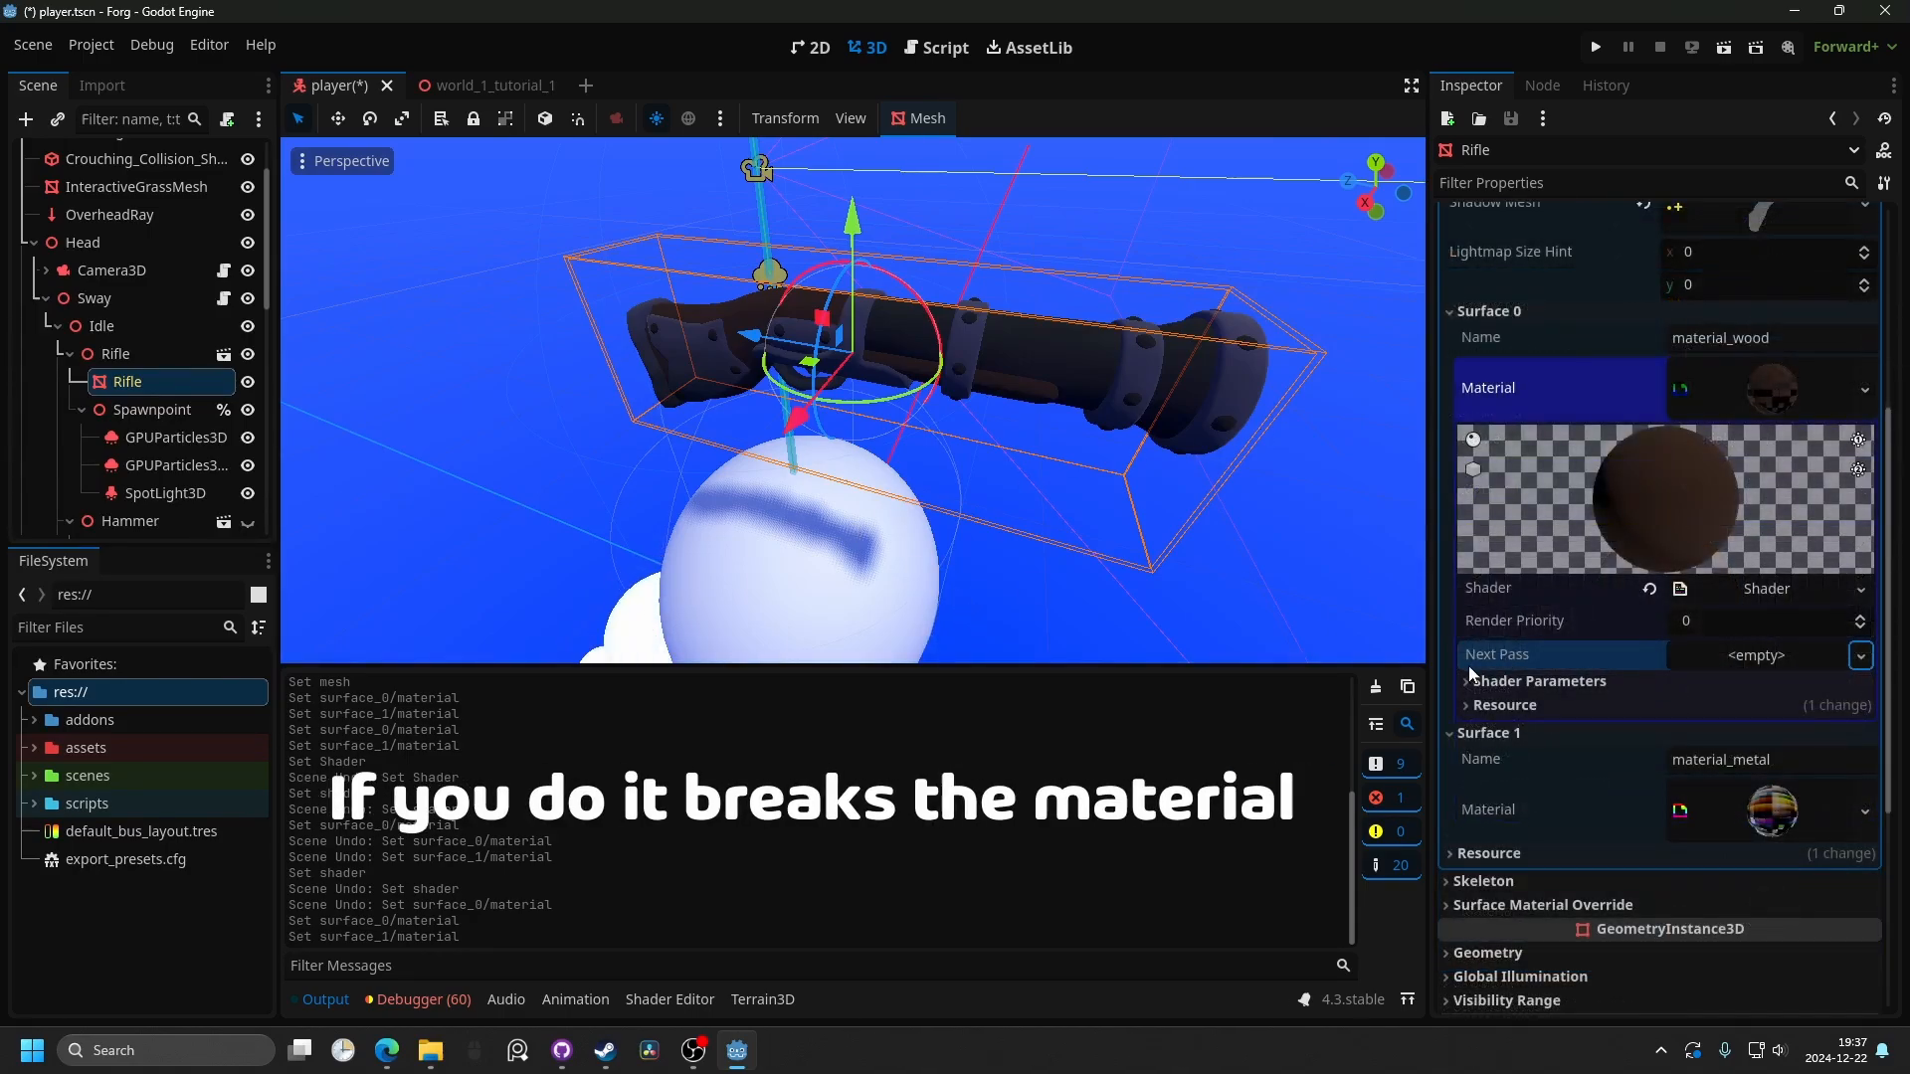
click(1860, 657)
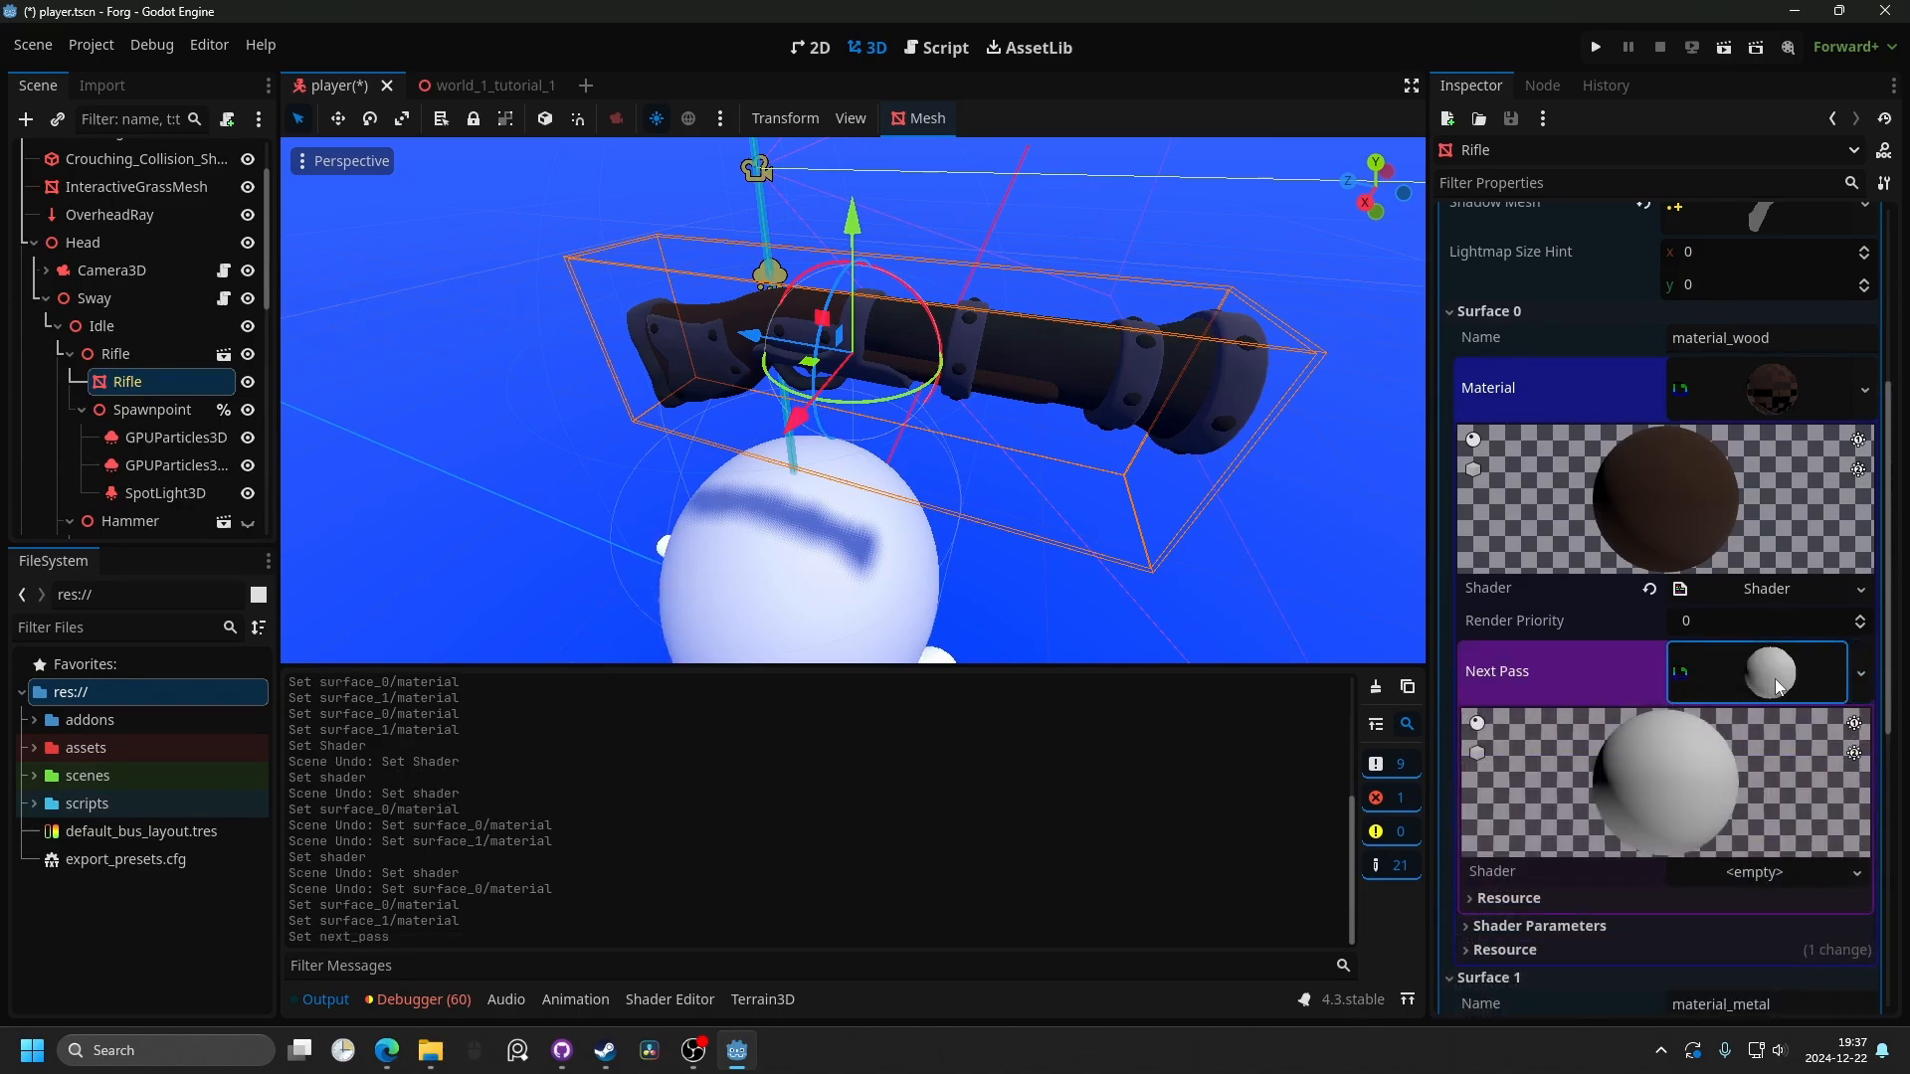
click(1856, 871)
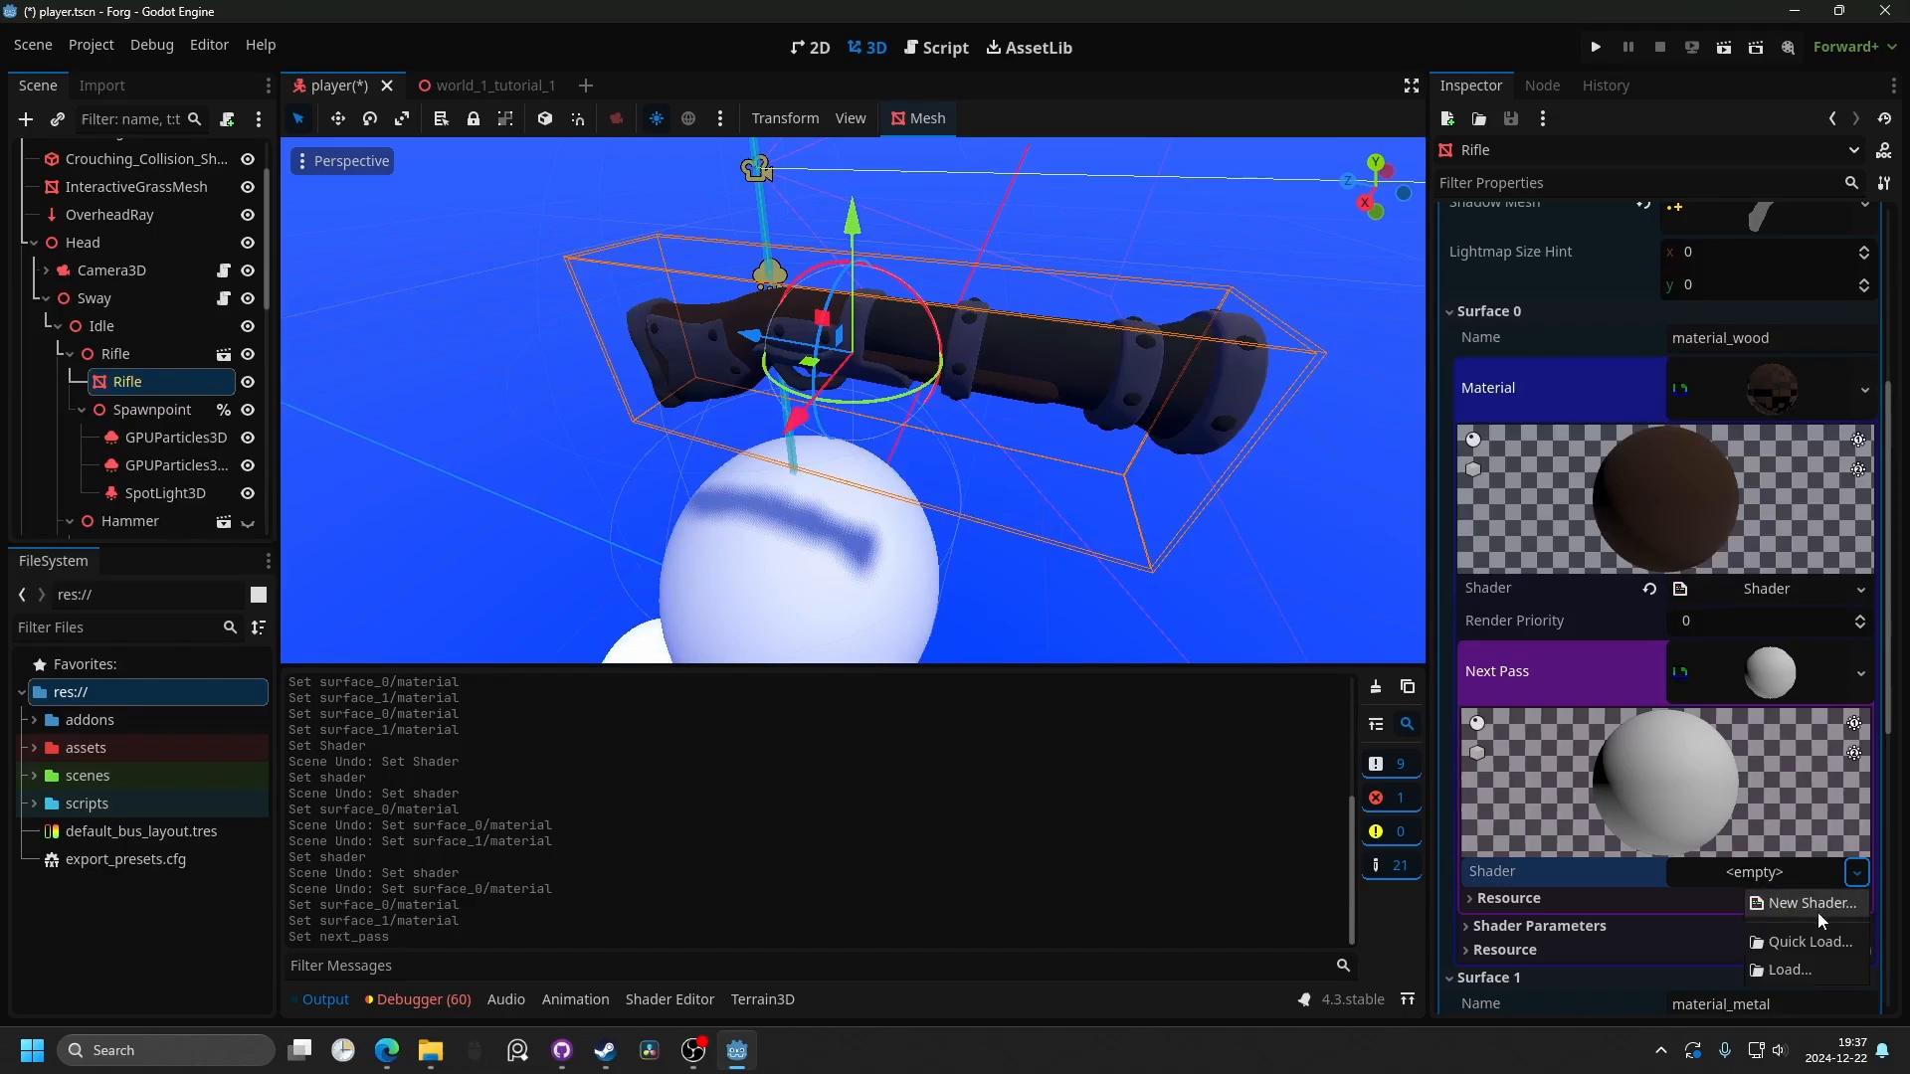
click(1810, 904)
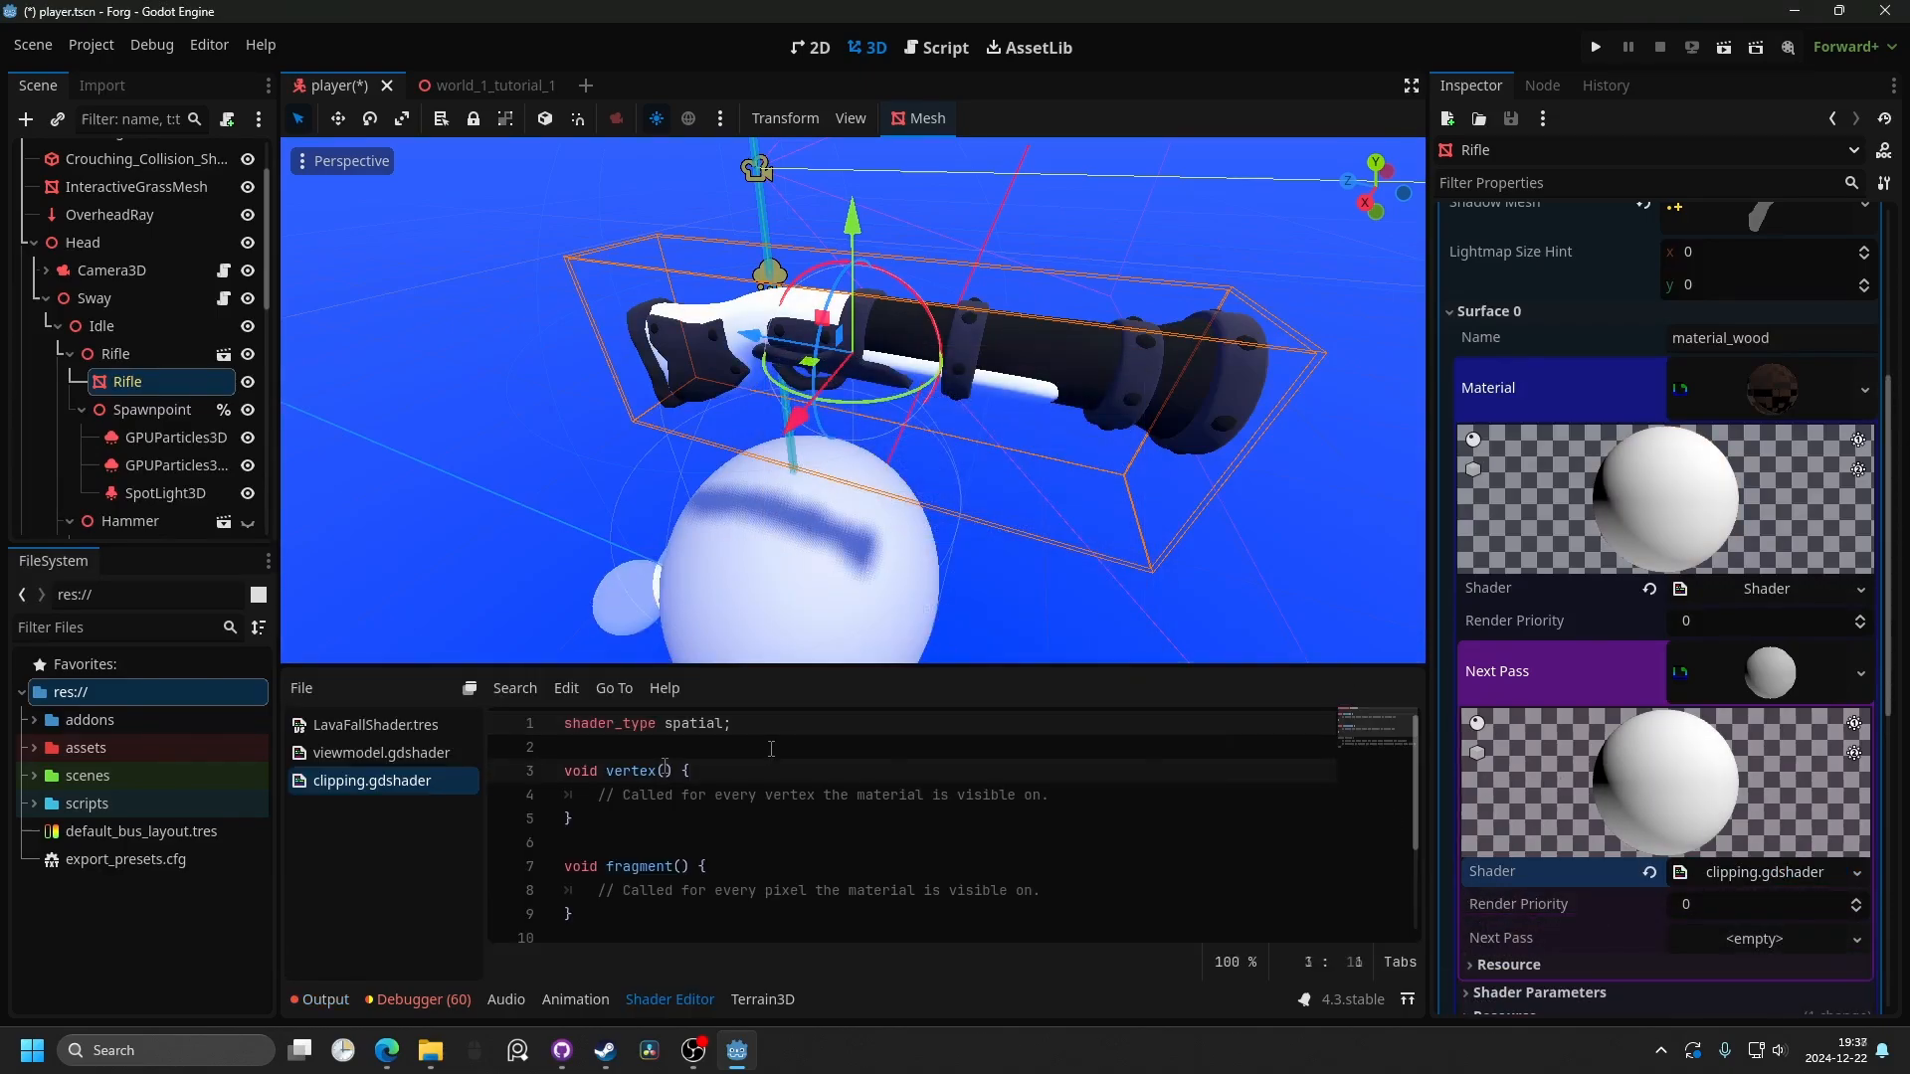
Paste the clipping shader code into clipping.gdshader and filter the FileSystem dock for 'clipp'.
click(665, 772)
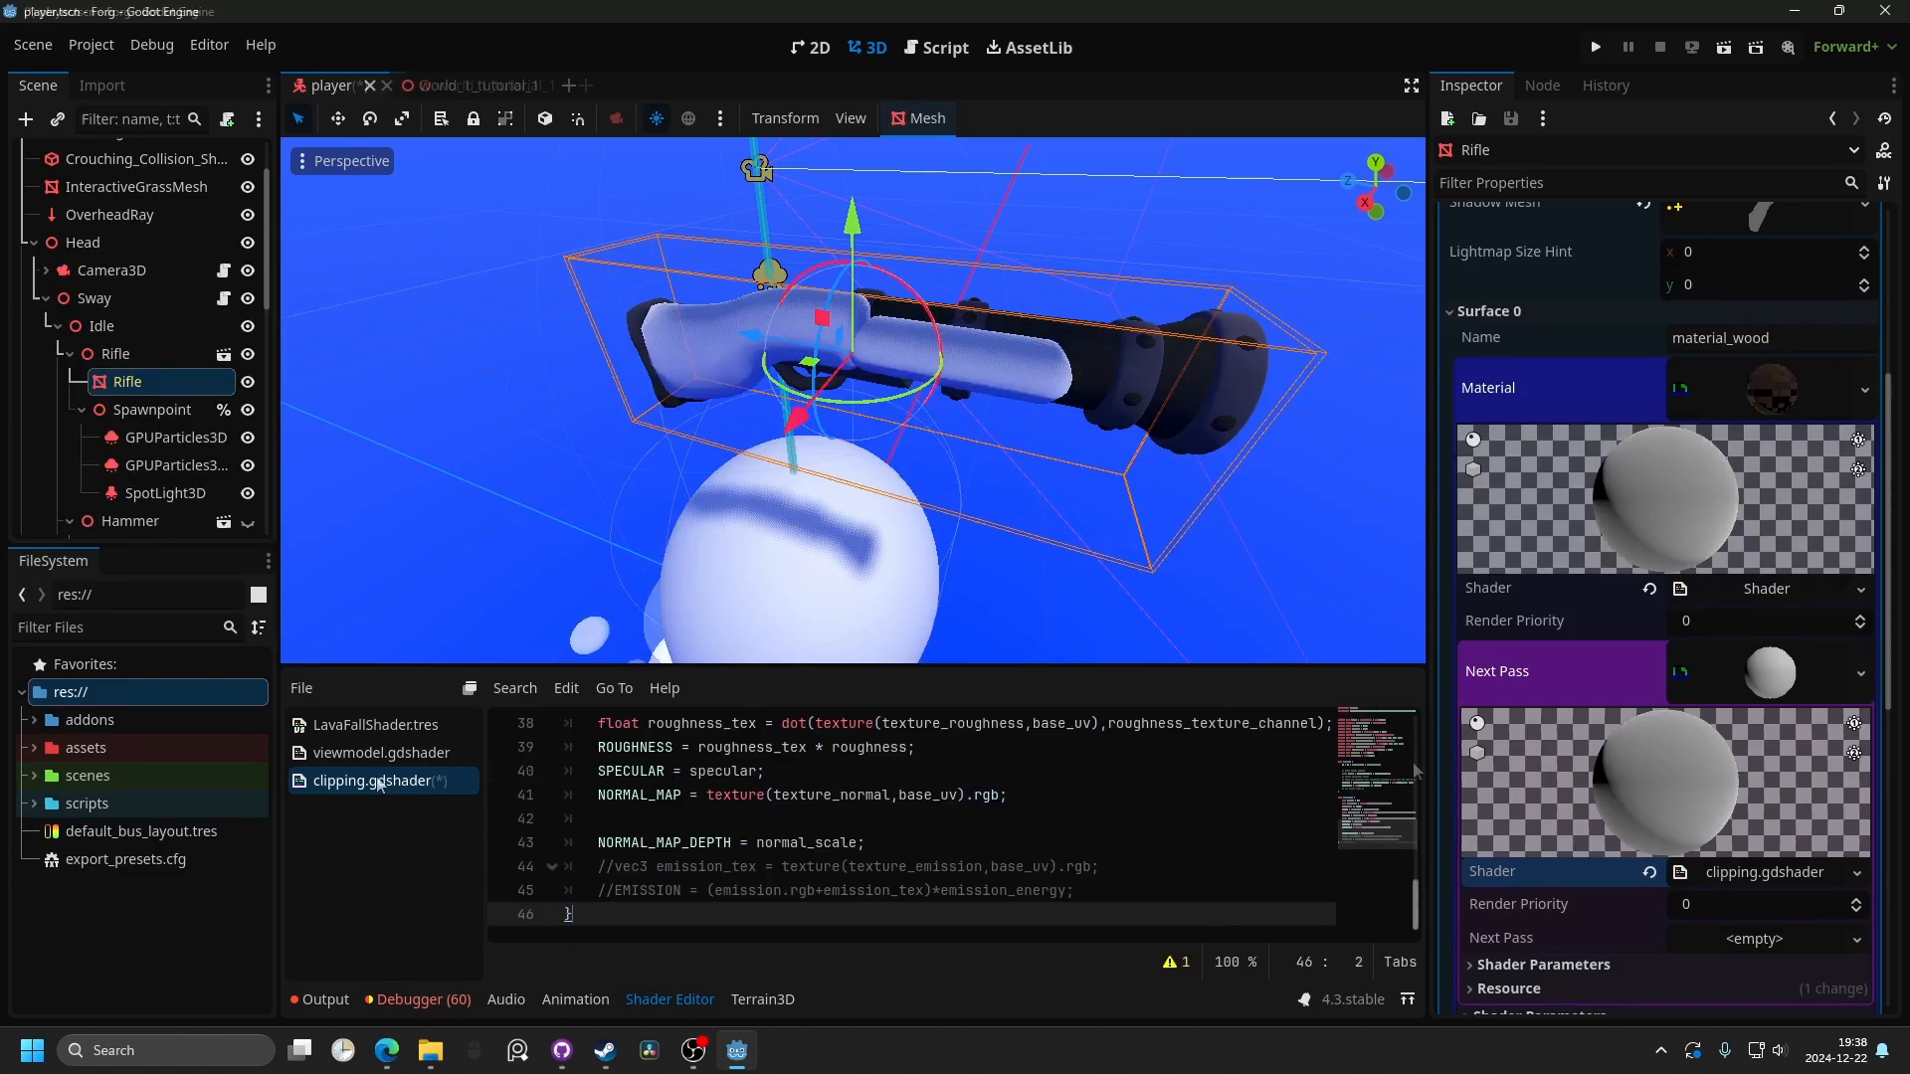
text(clippi)
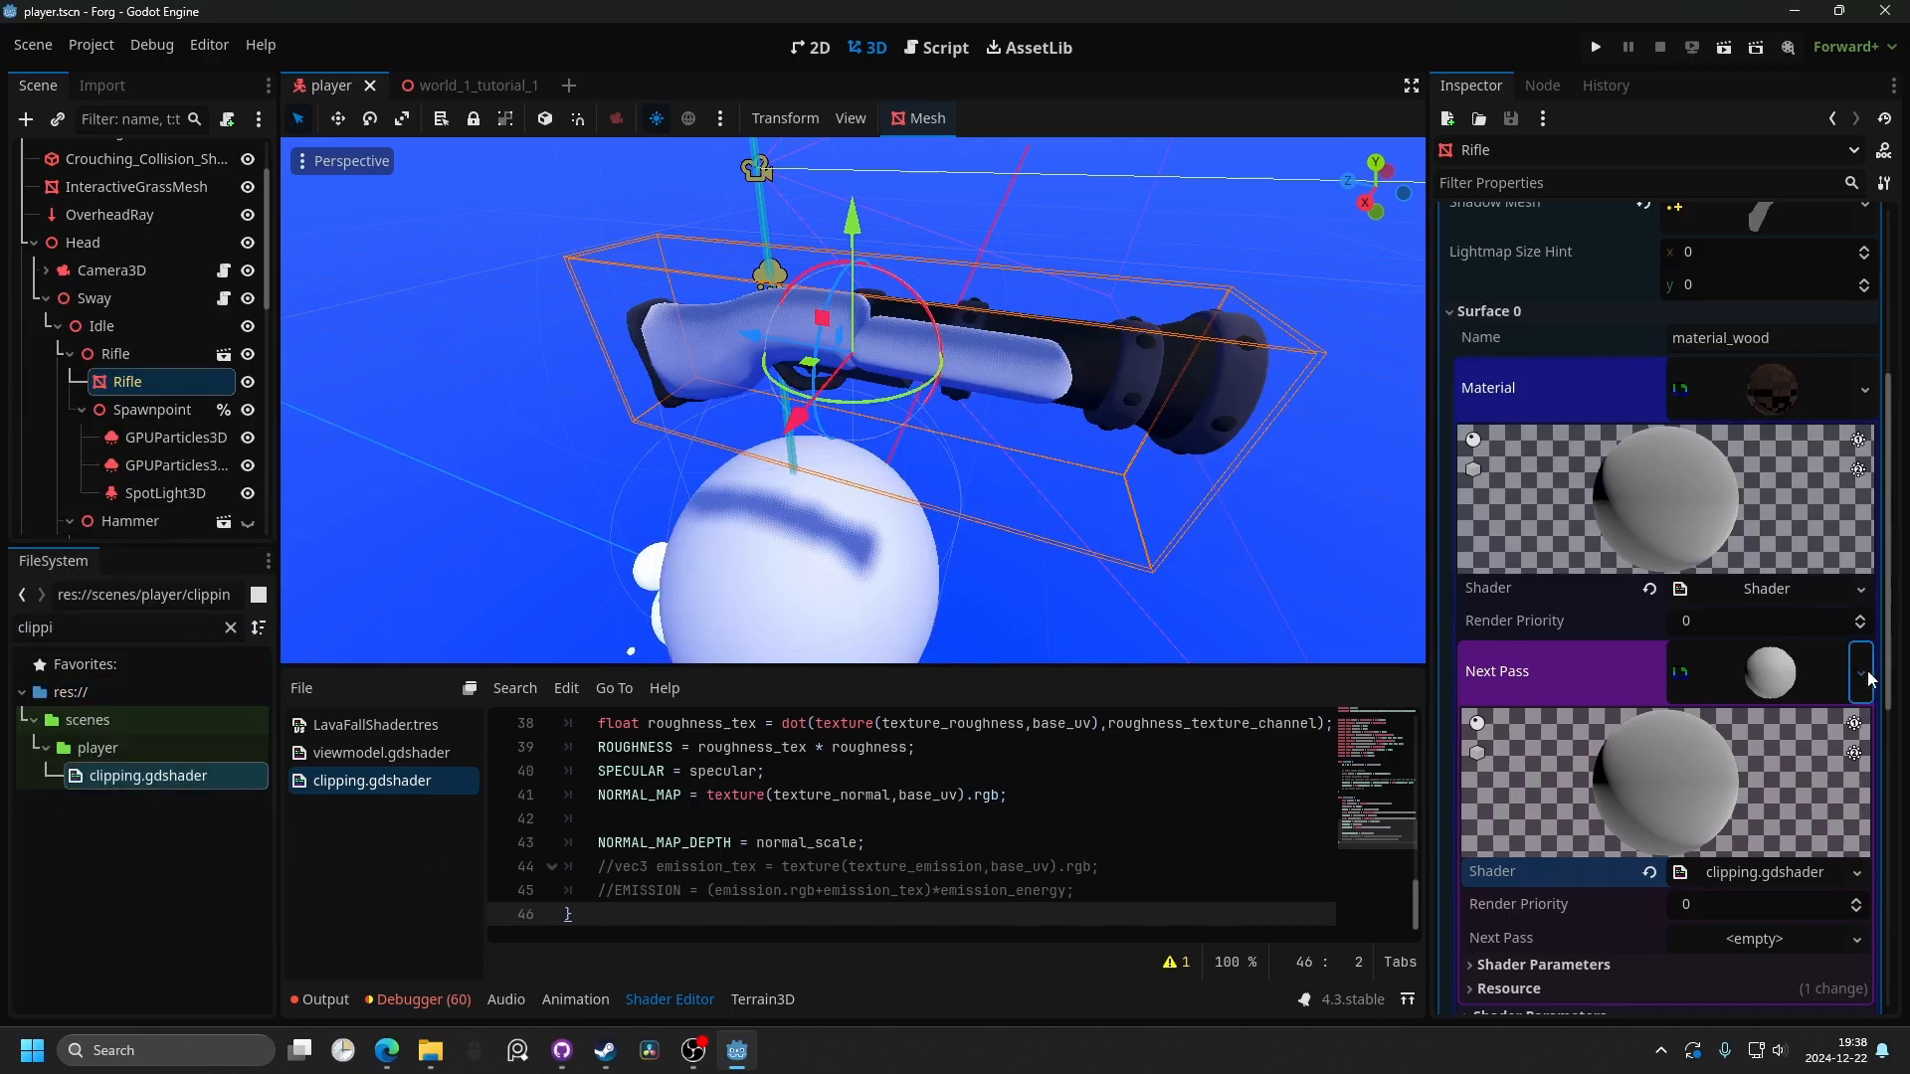
Assign clipping.gdshader to the rifle's next-pass material and switch to world_1_tutorial_1 to test in game.
click(1860, 673)
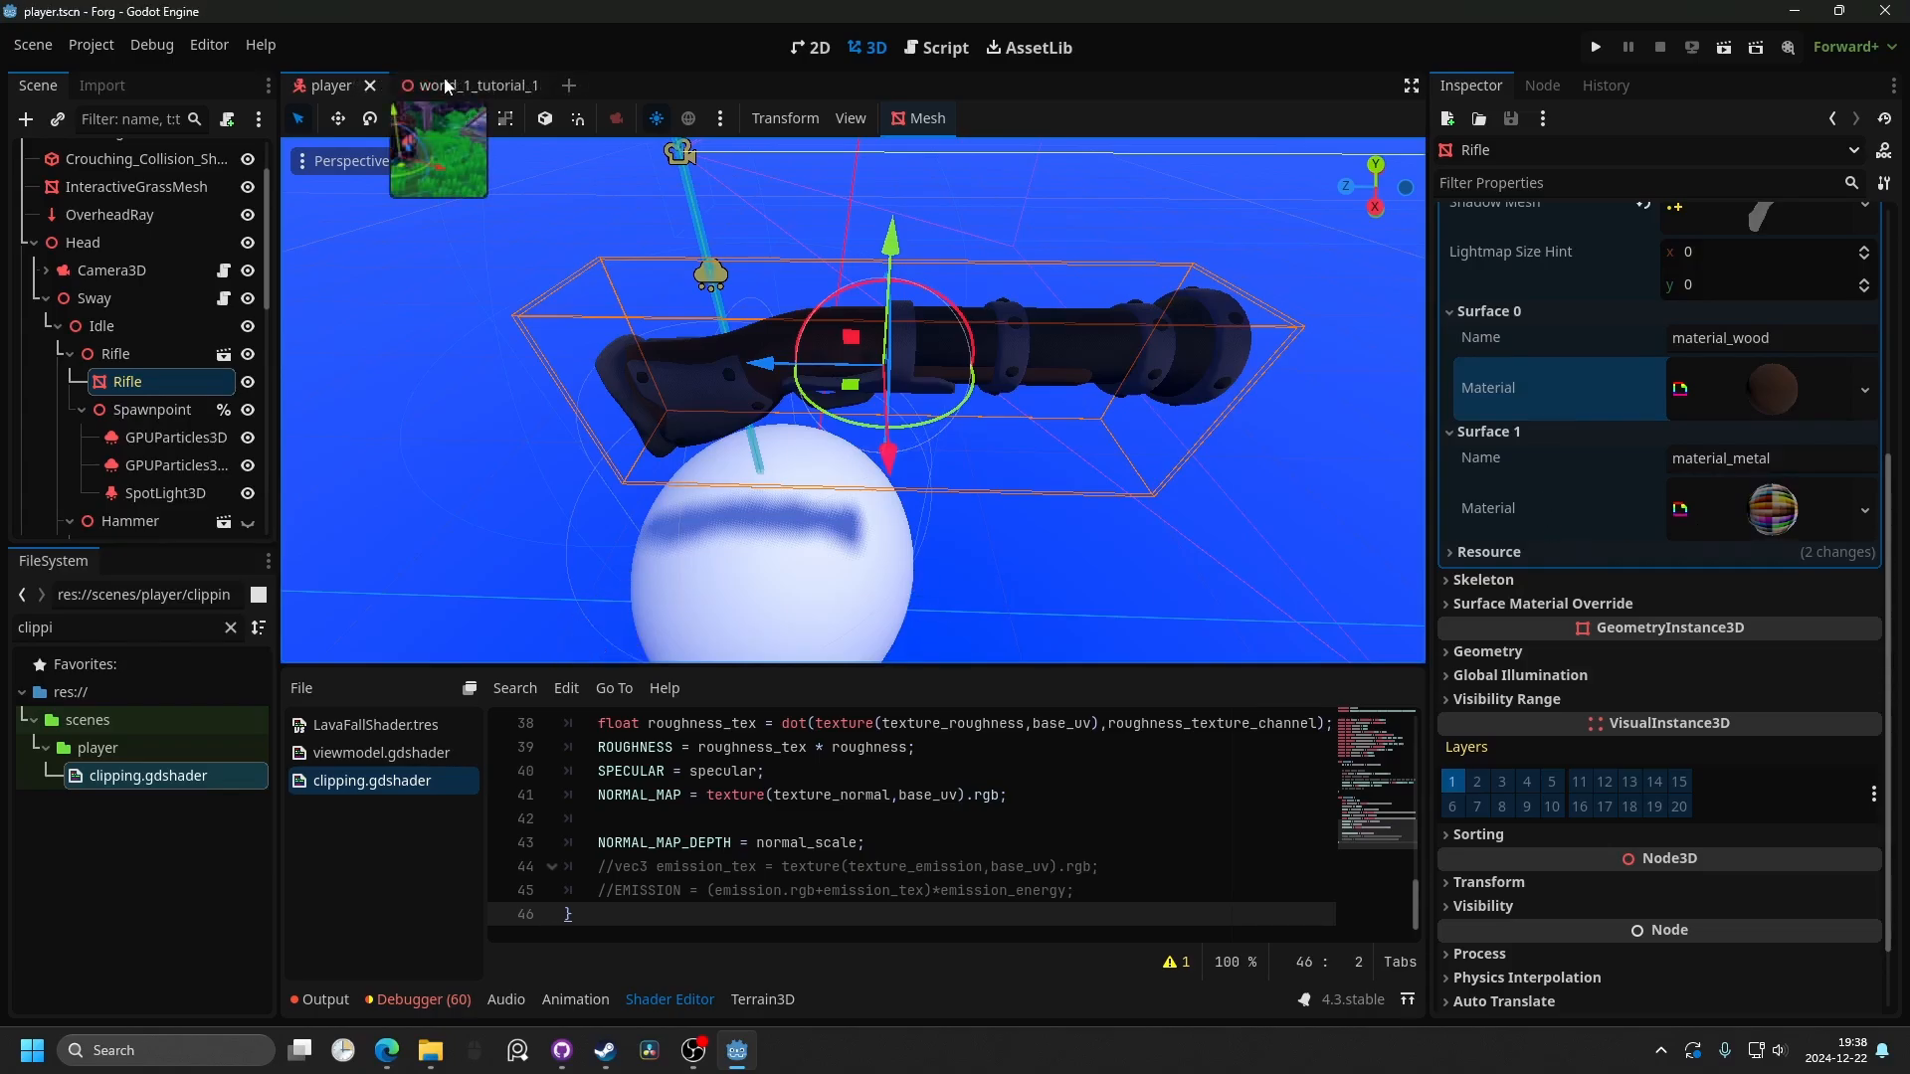
click(1596, 46)
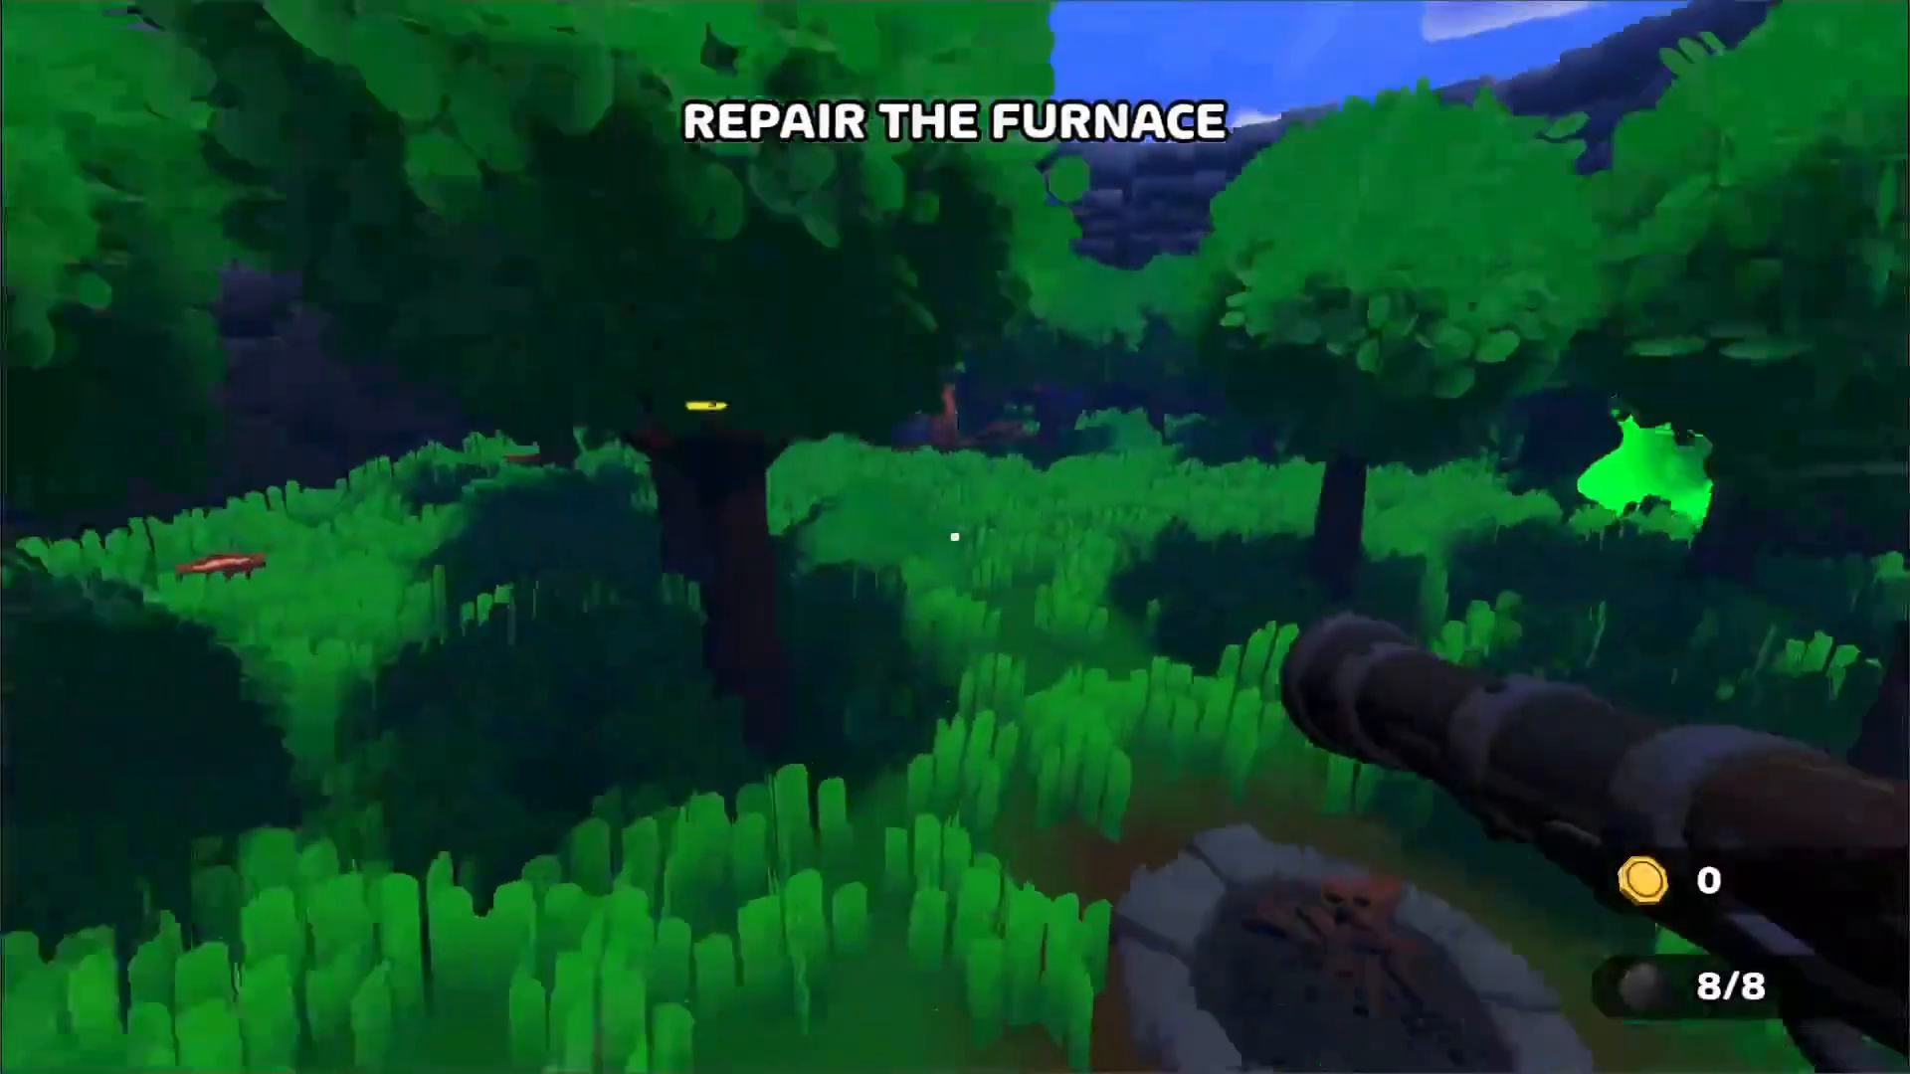